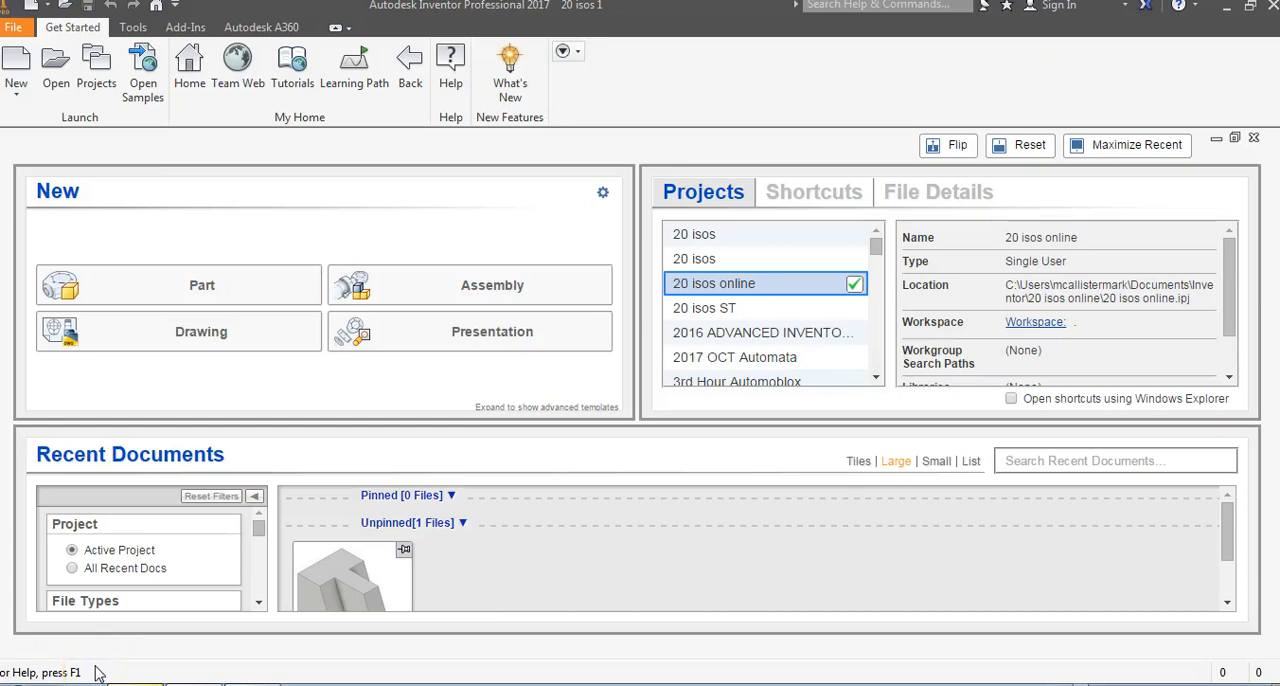
pyautogui.moveTo(96, 660)
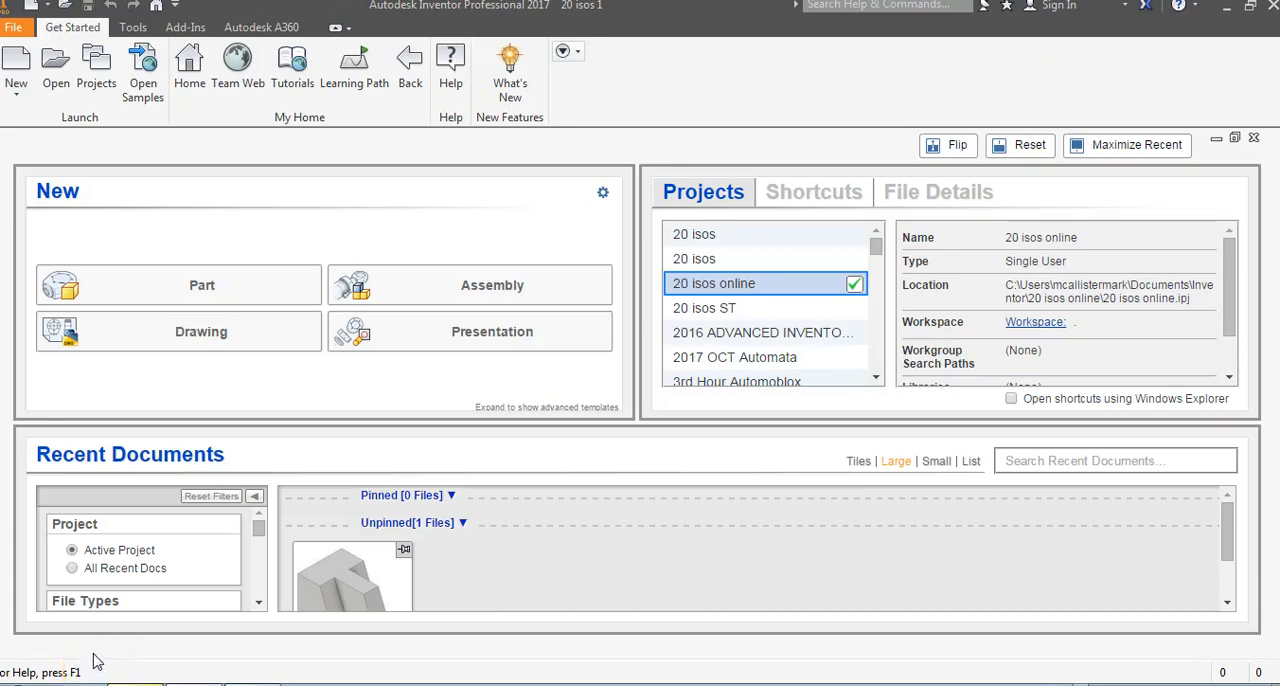
pyautogui.moveTo(96, 70)
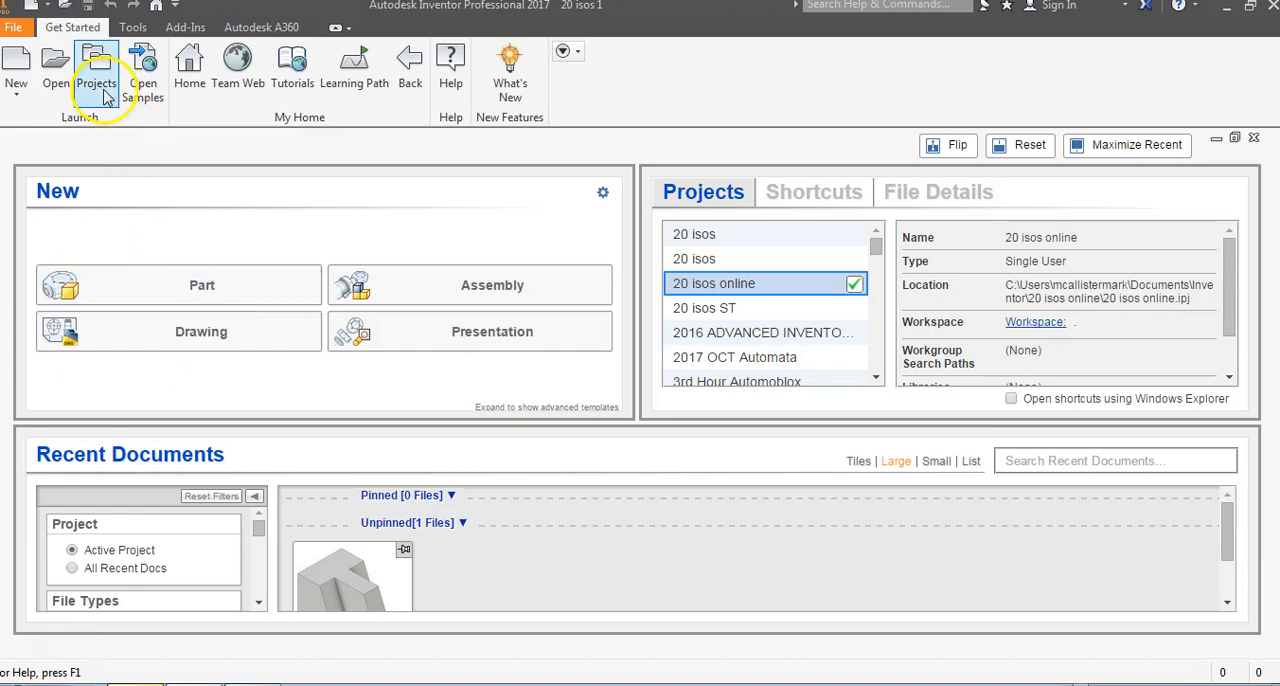
# Step: Bring the '20 isos online' sketches PDF into view and zoom in on drawing 2 to study its shape
pyautogui.click(96, 70)
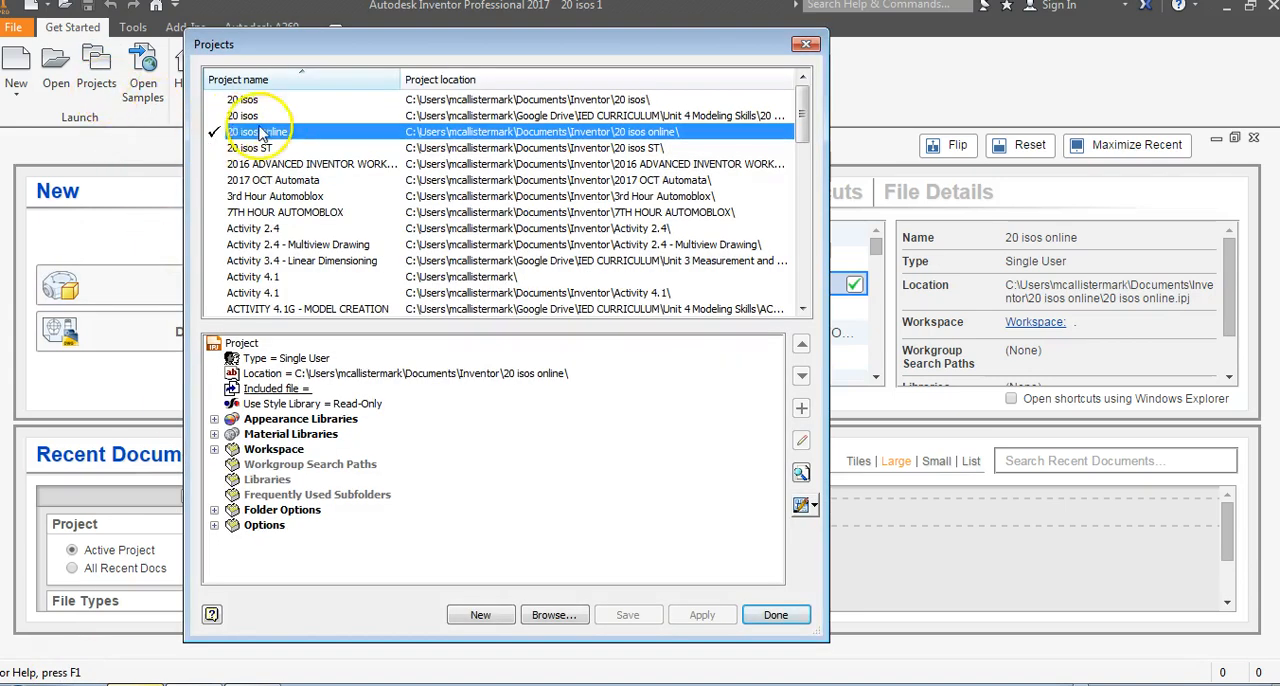
pyautogui.click(776, 614)
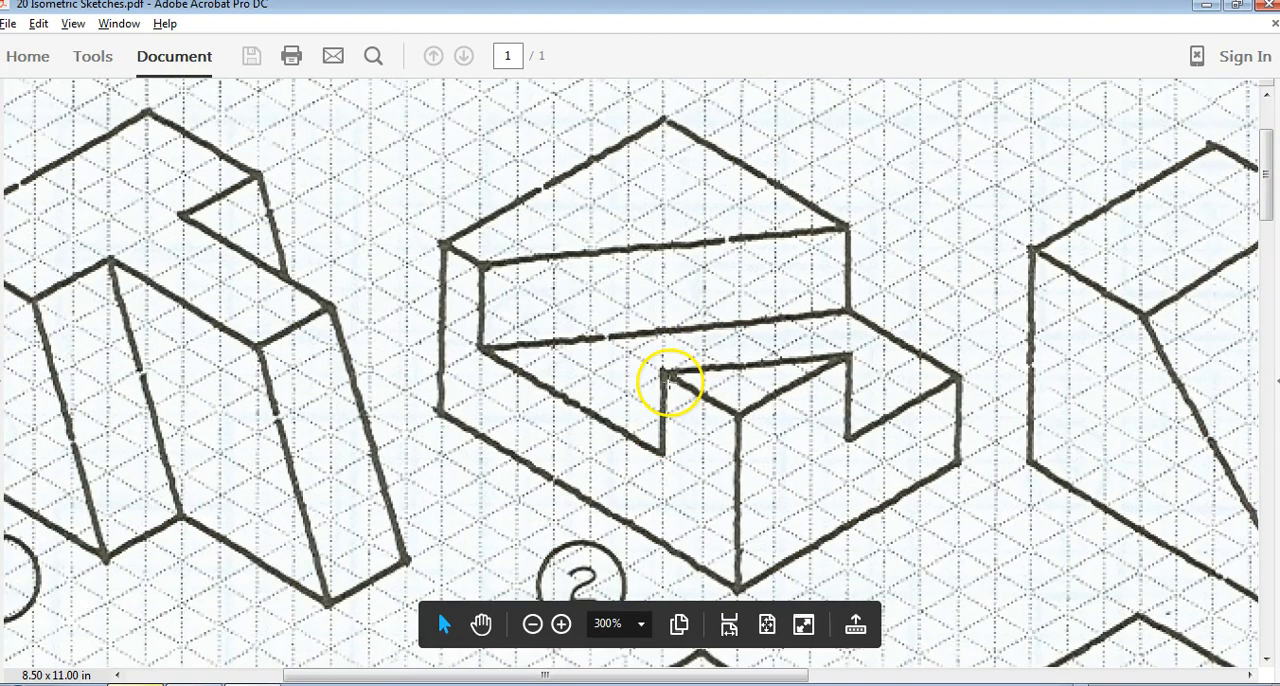
pyautogui.click(532, 624)
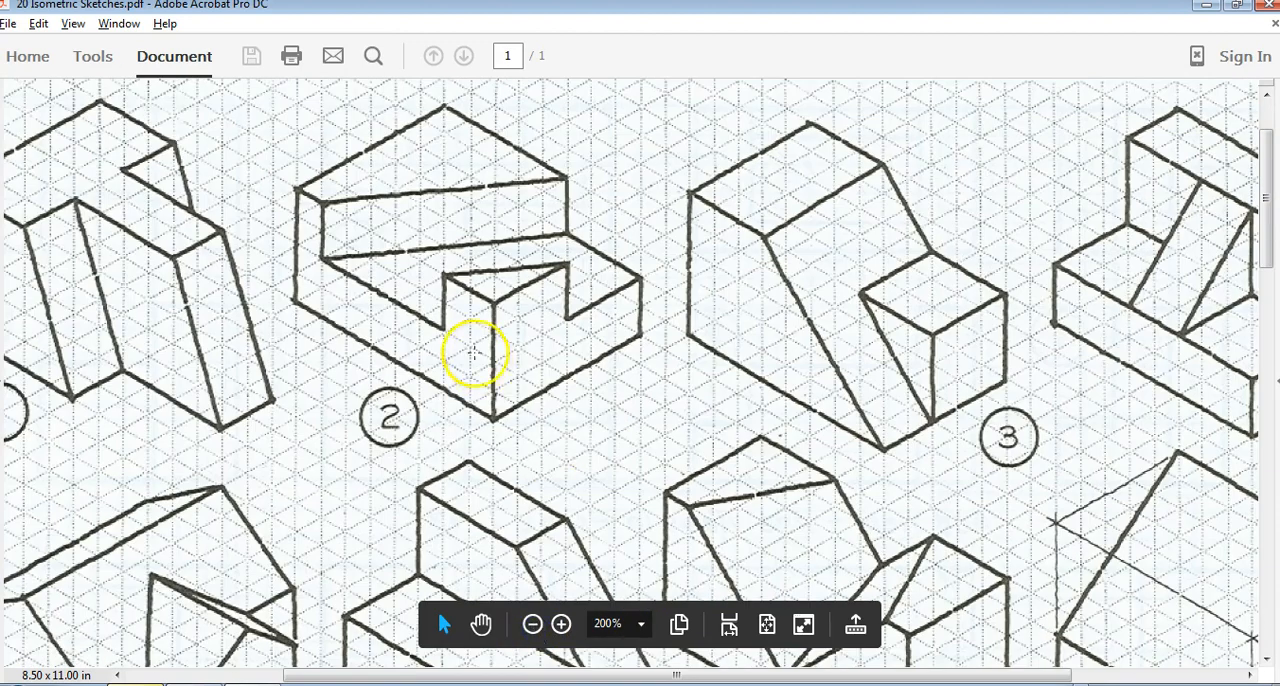
pyautogui.scroll(3)
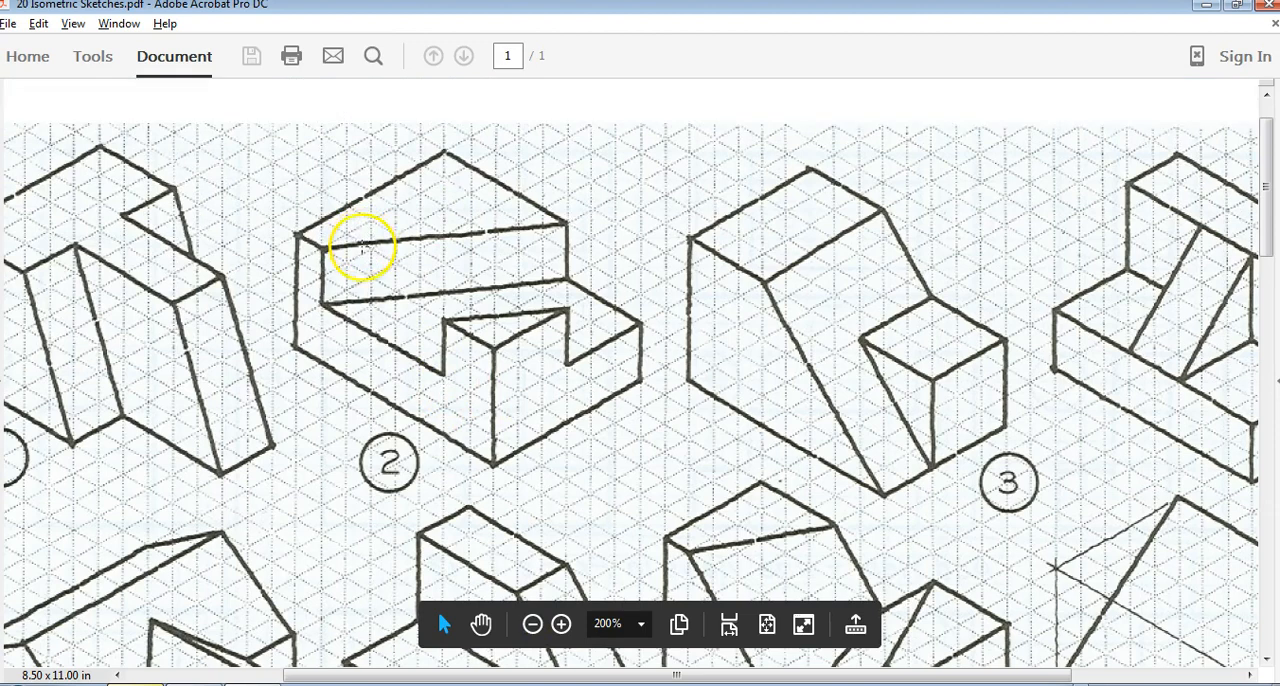
pyautogui.moveTo(318, 350)
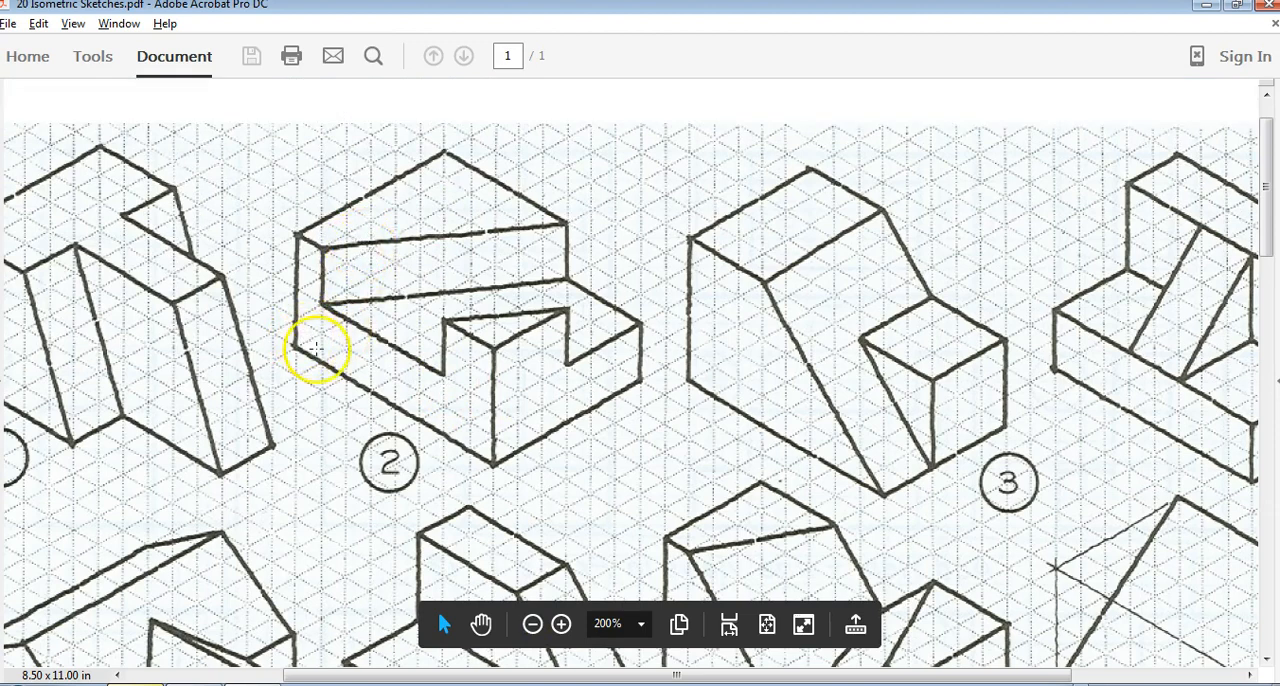
pyautogui.moveTo(604, 260)
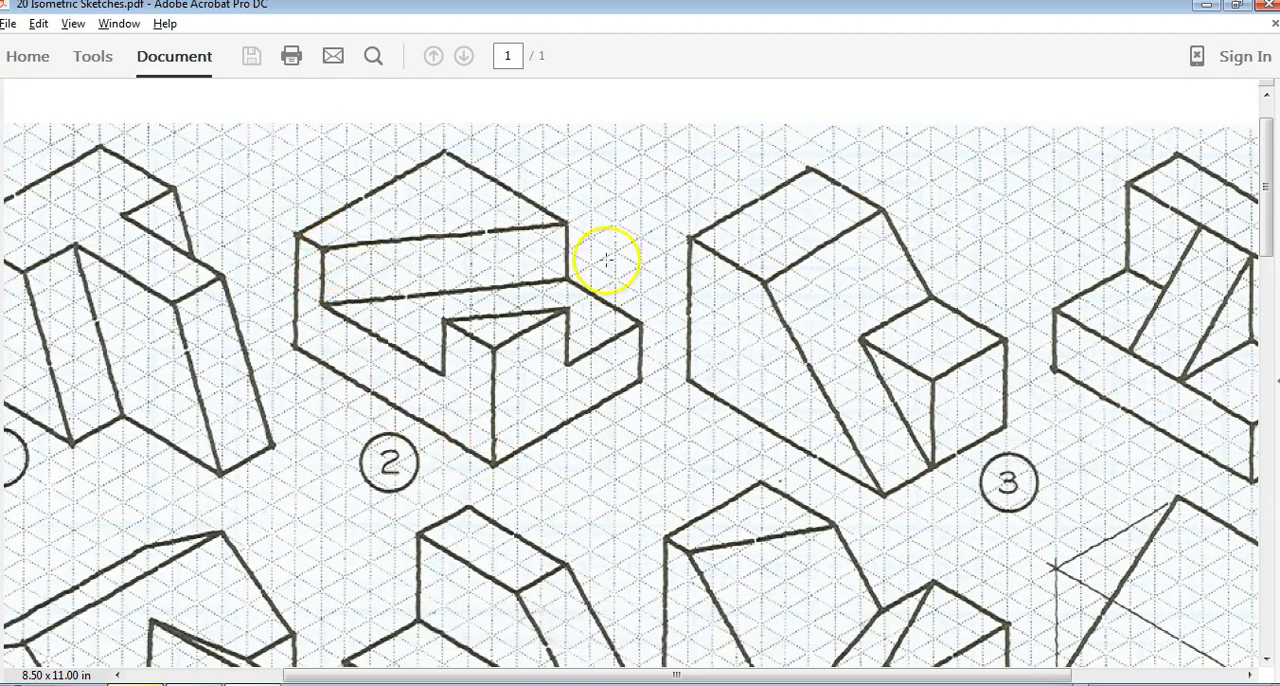
pyautogui.moveTo(432, 416)
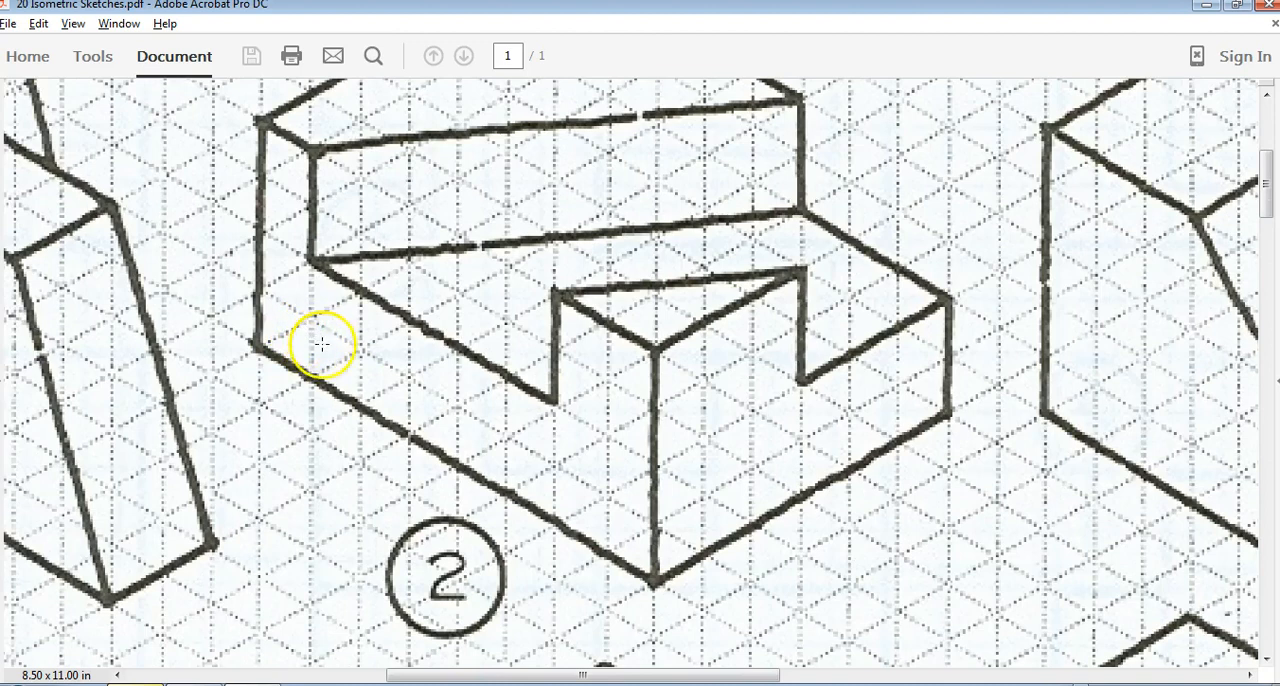
pyautogui.moveTo(528, 490)
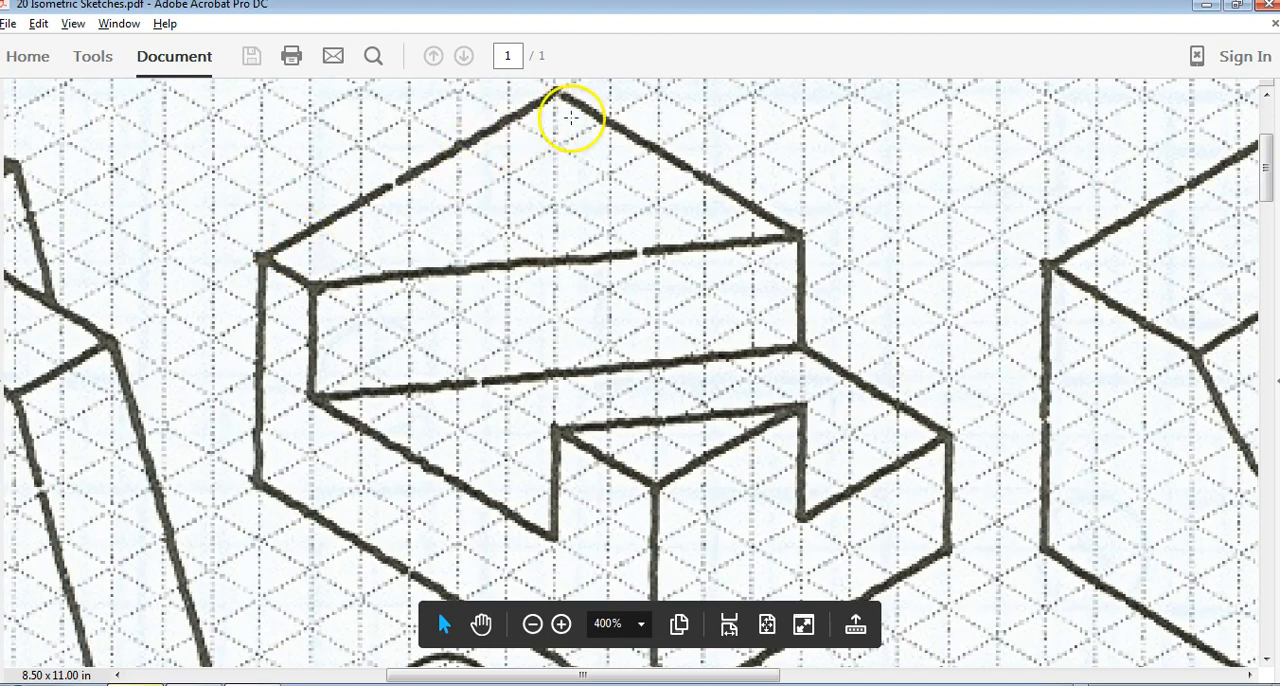
pyautogui.scroll(-3)
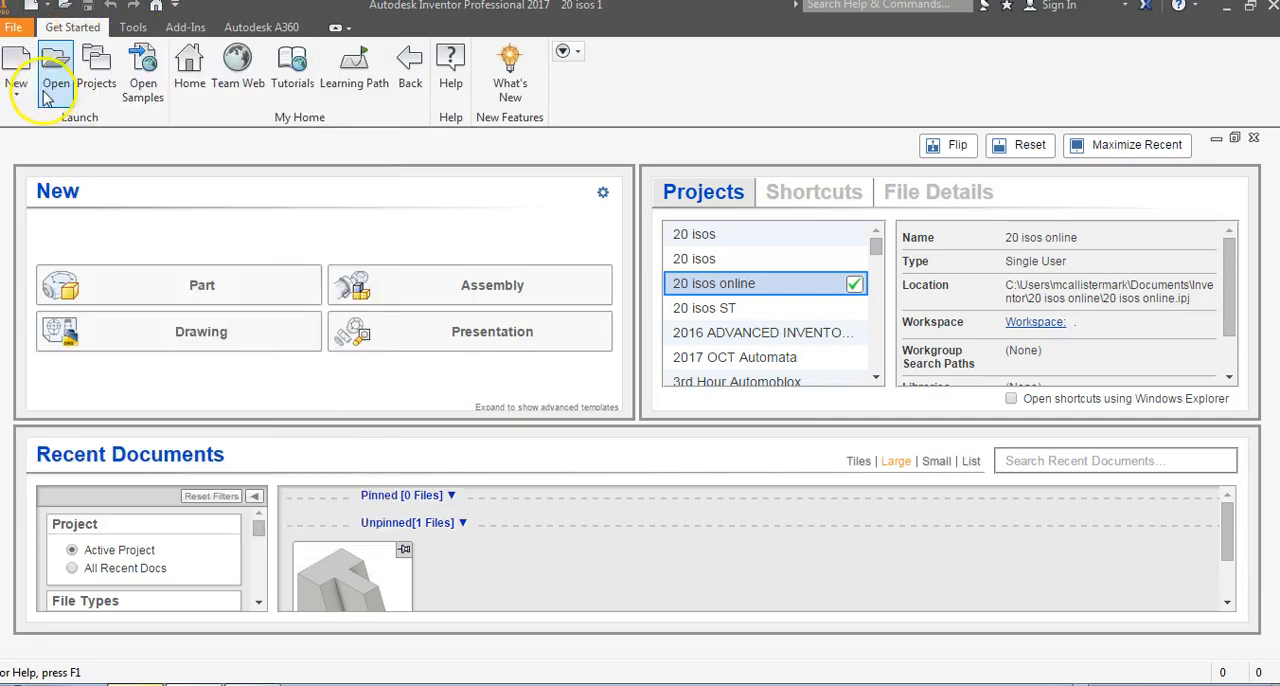
# Step: Start a new part from the Standard (in).ipt template
pyautogui.click(16, 70)
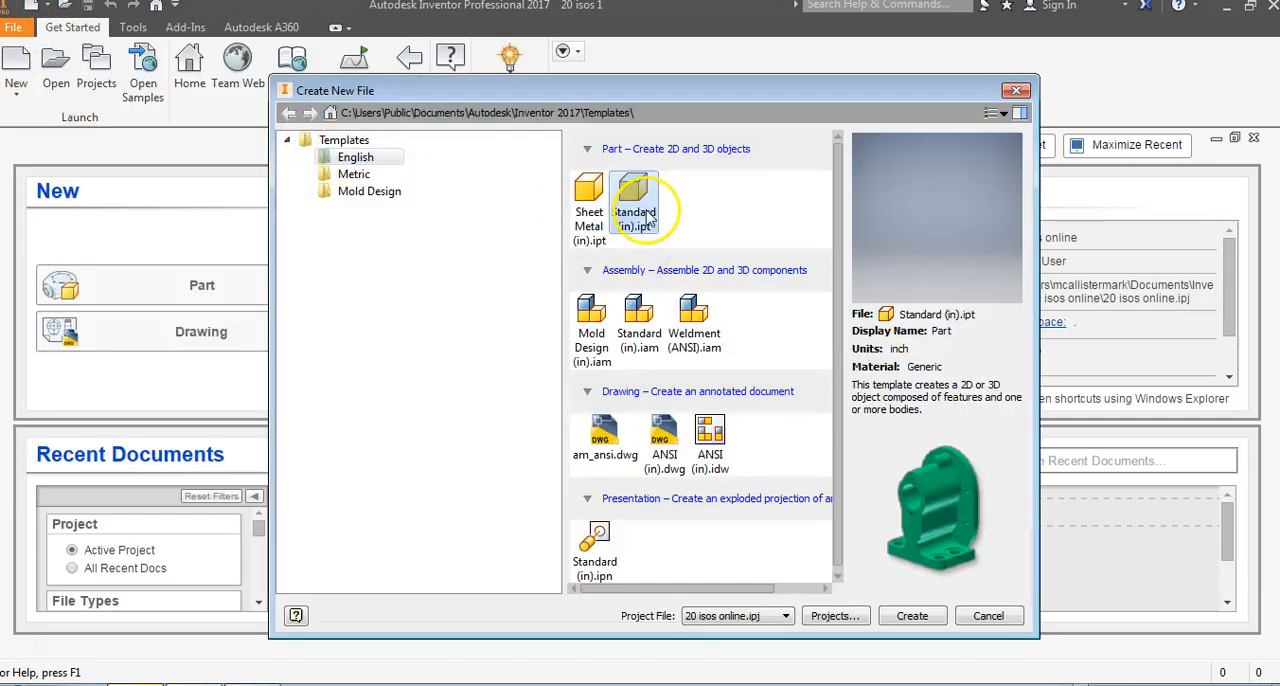
pyautogui.click(912, 616)
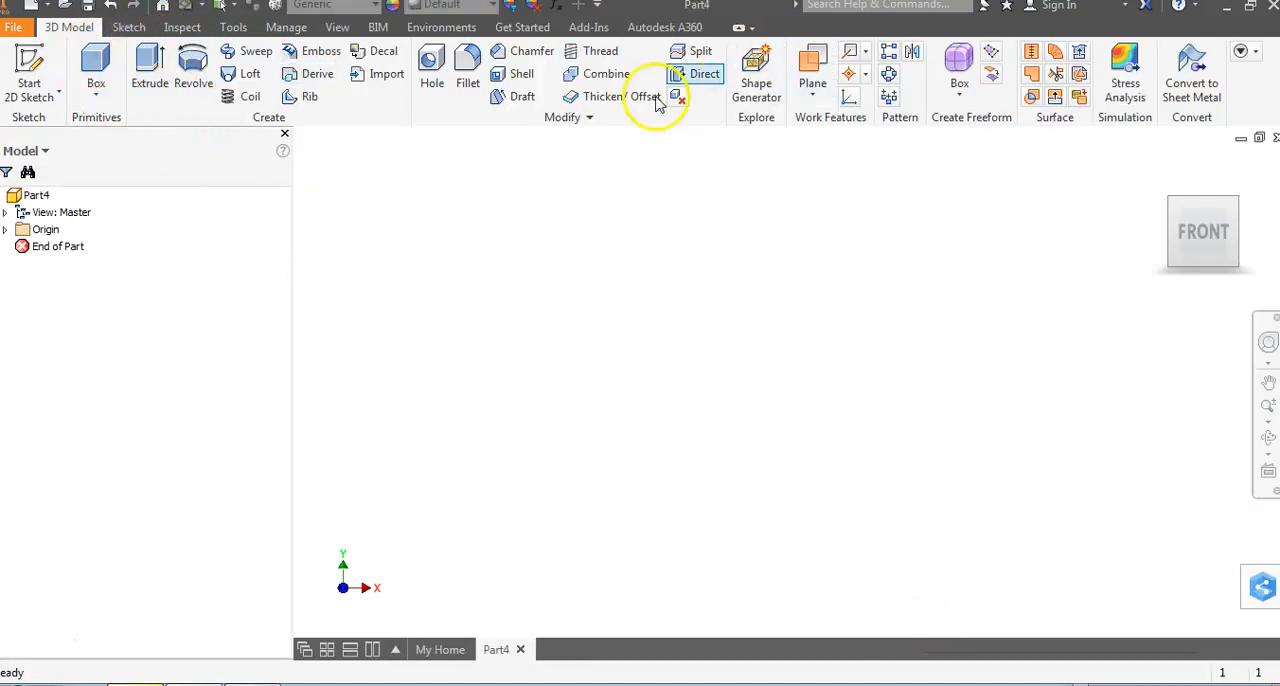
pyautogui.moveTo(144, 104)
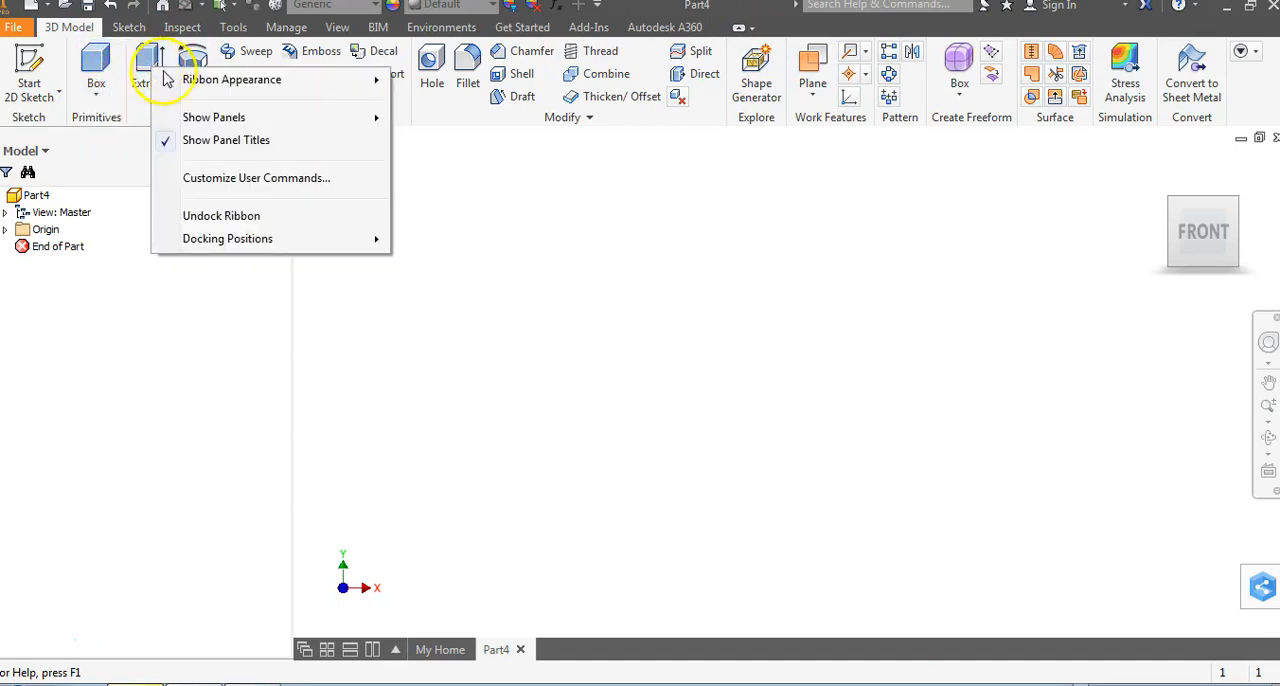
pyautogui.click(214, 118)
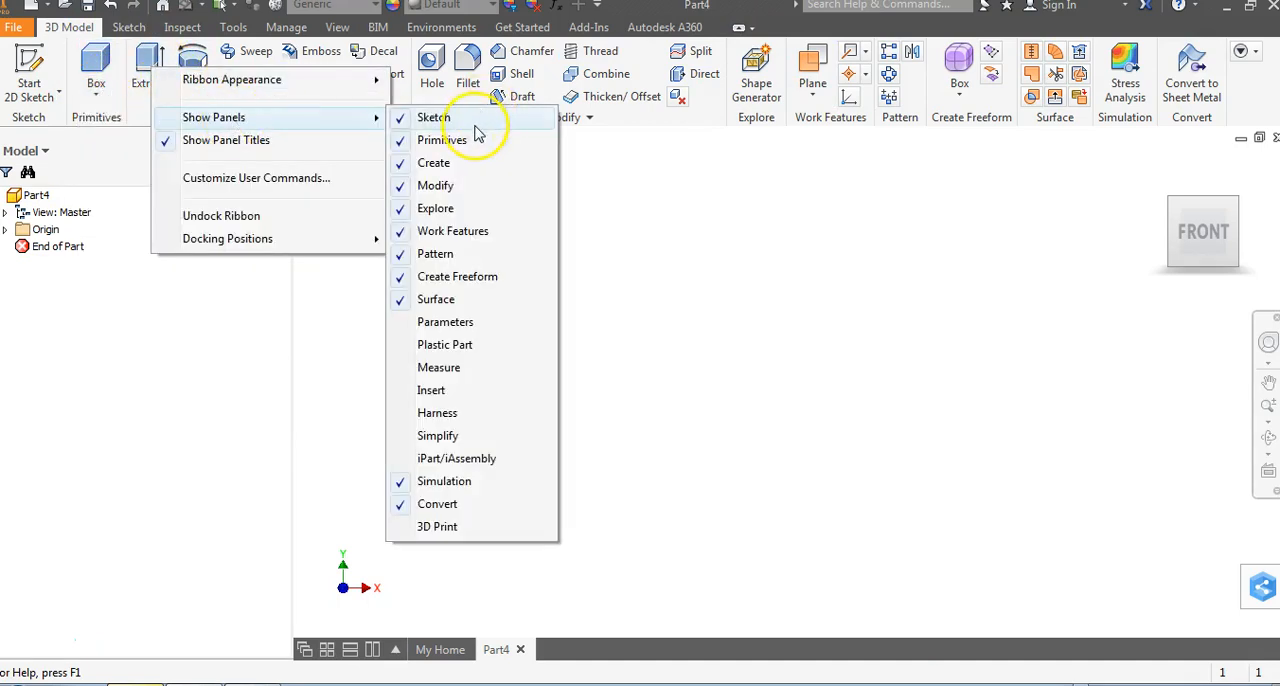
# Step: Create a Box primitive centred on the origin and return to the Home view of the block
pyautogui.click(96, 70)
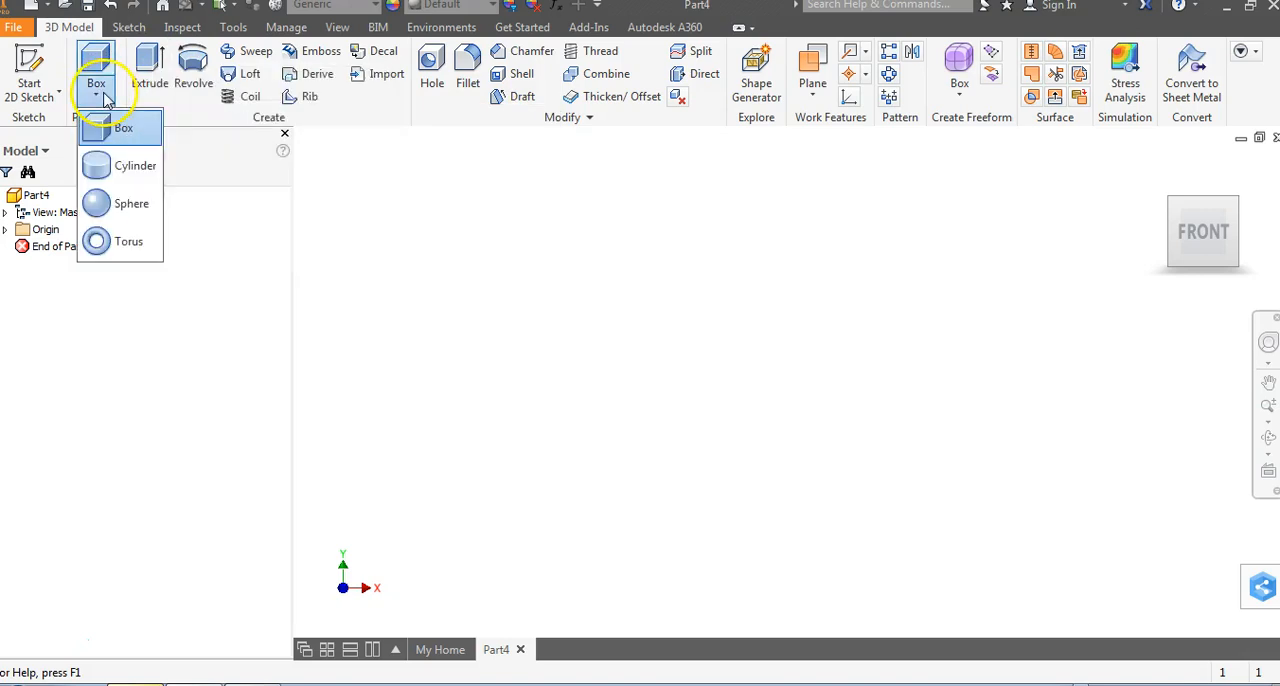
pyautogui.click(122, 128)
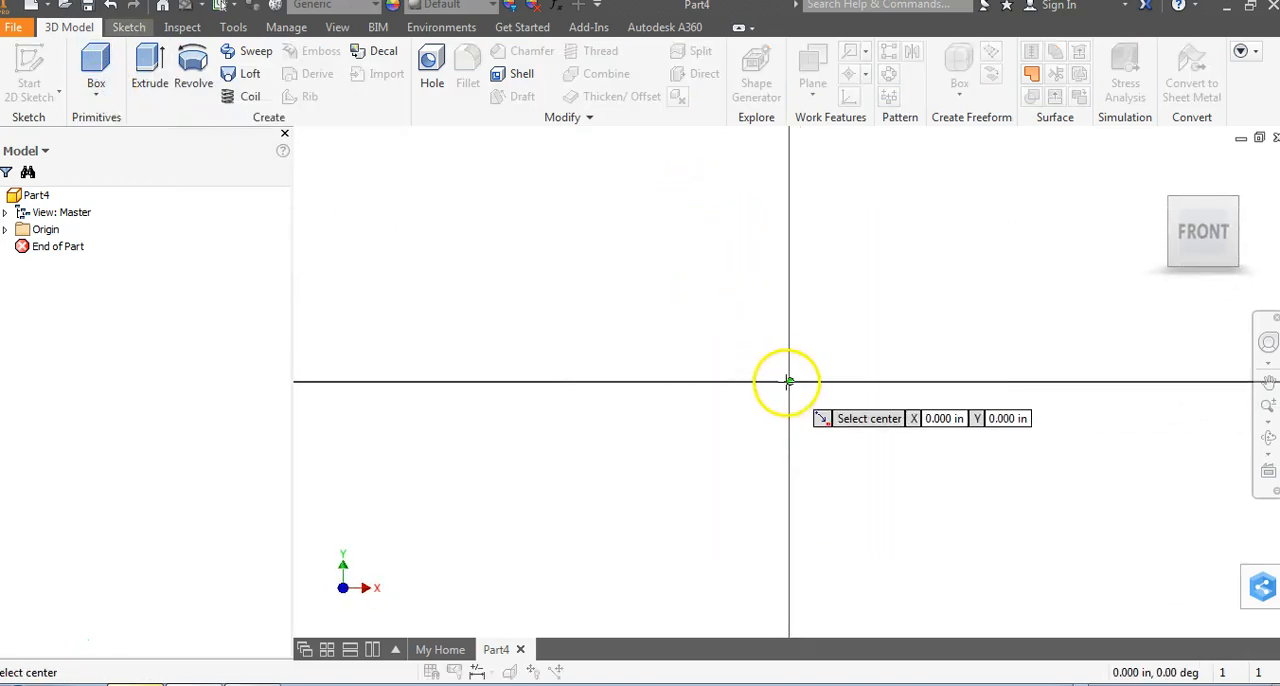
pyautogui.click(788, 382)
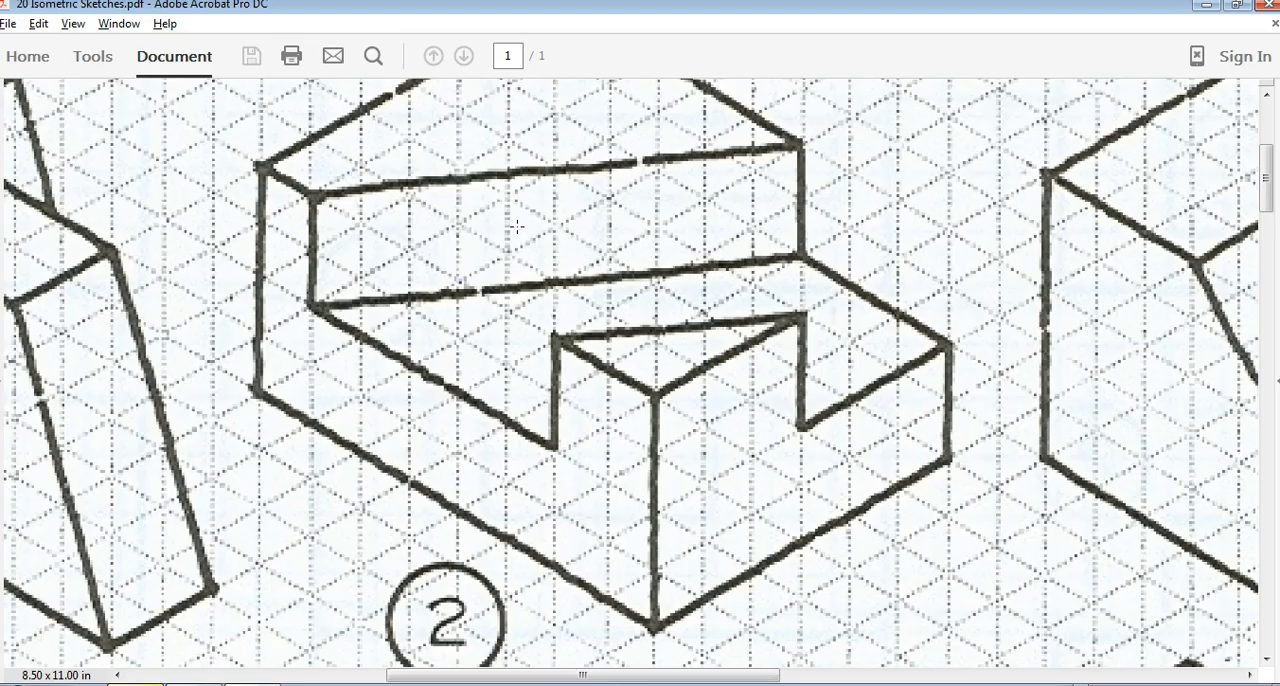
pyautogui.moveTo(520, 236)
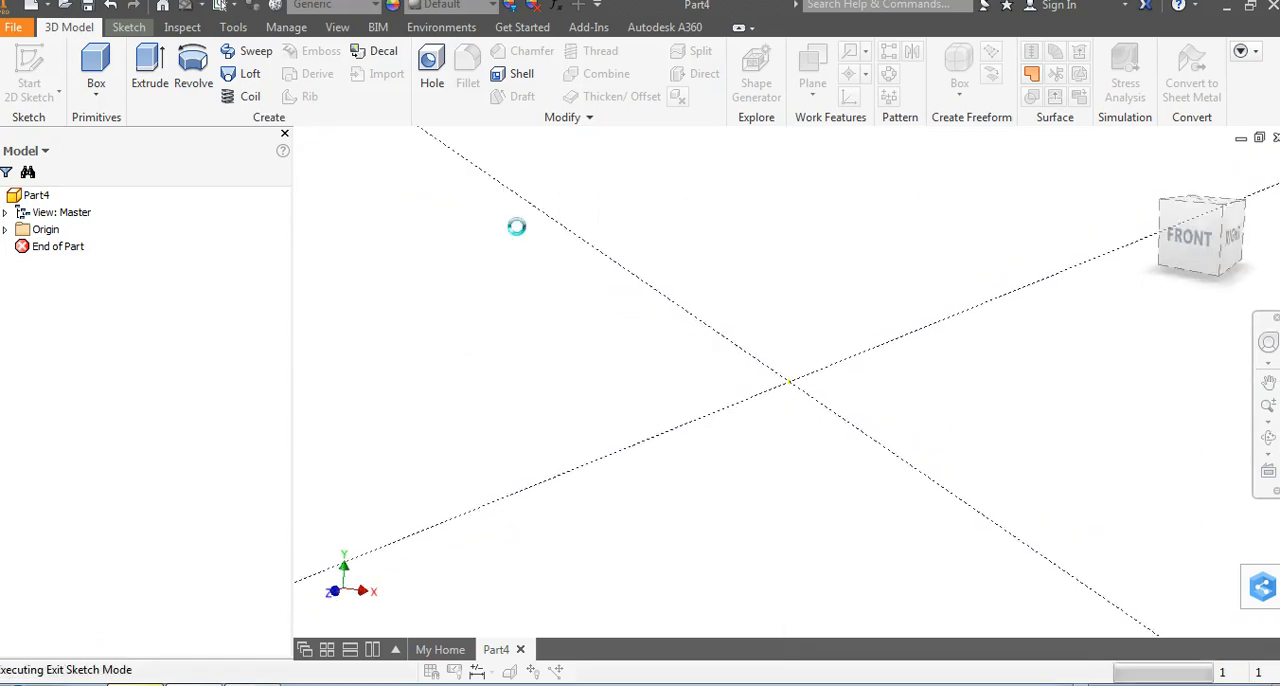
pyautogui.click(148, 64)
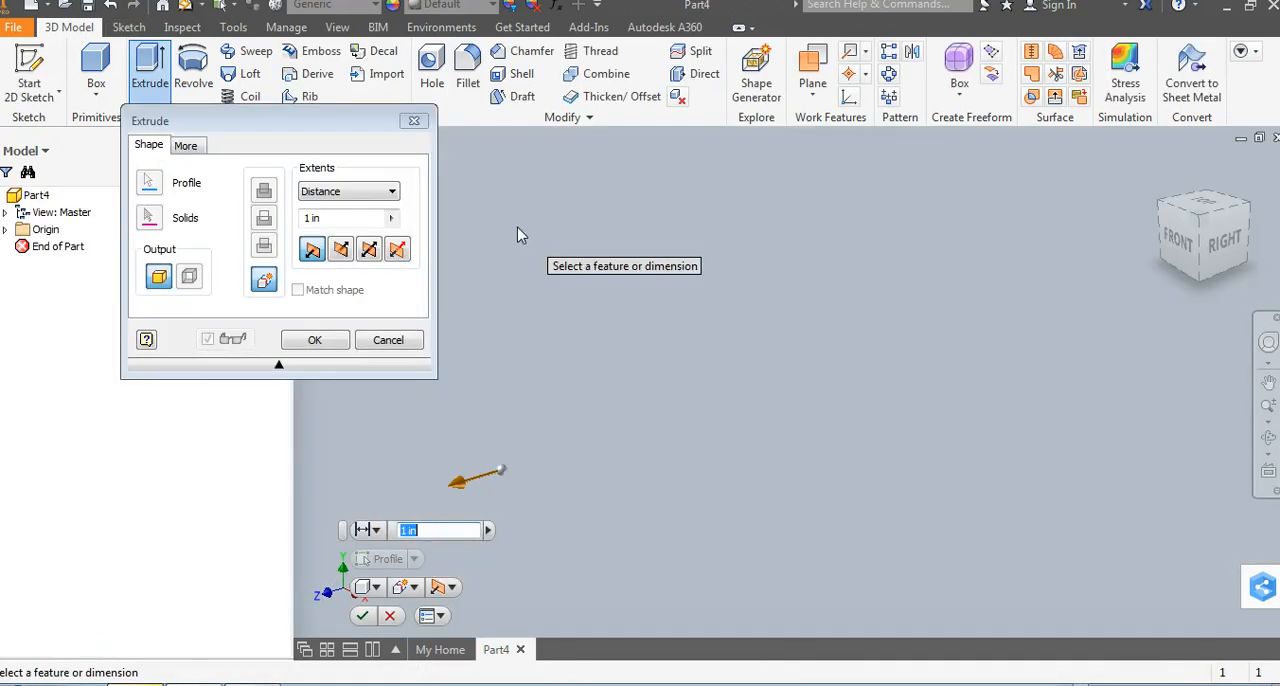
pyautogui.click(314, 340)
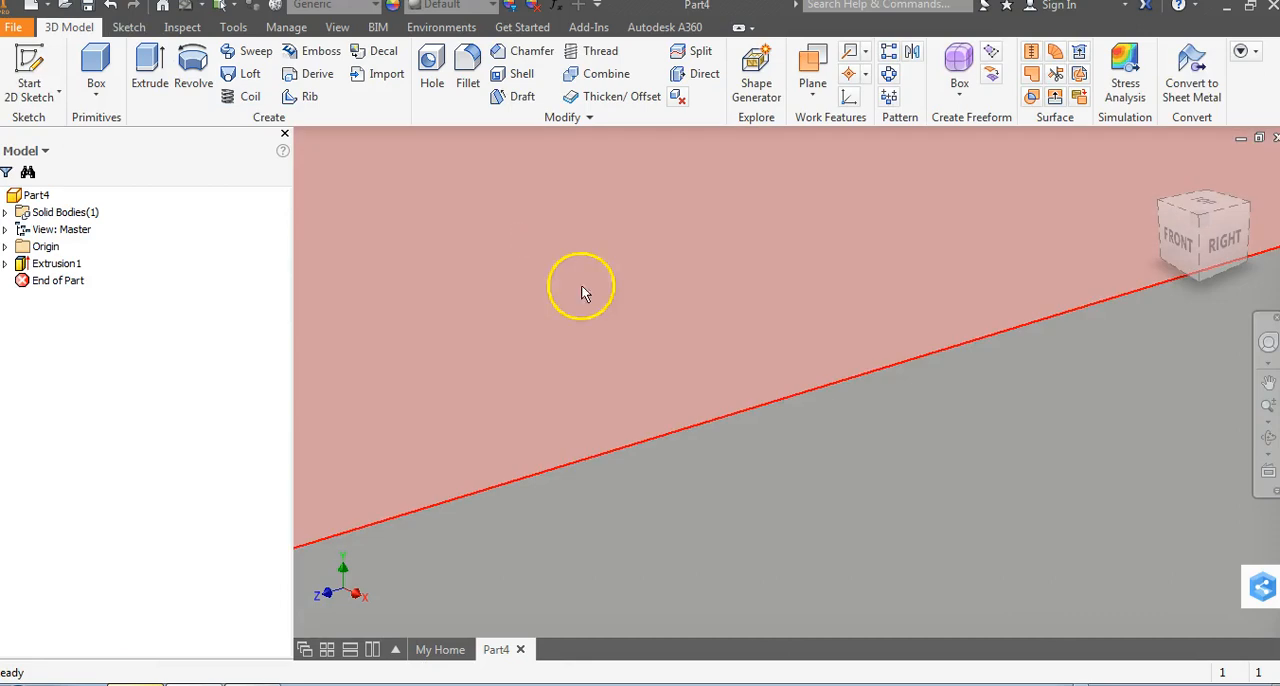
pyautogui.click(1160, 168)
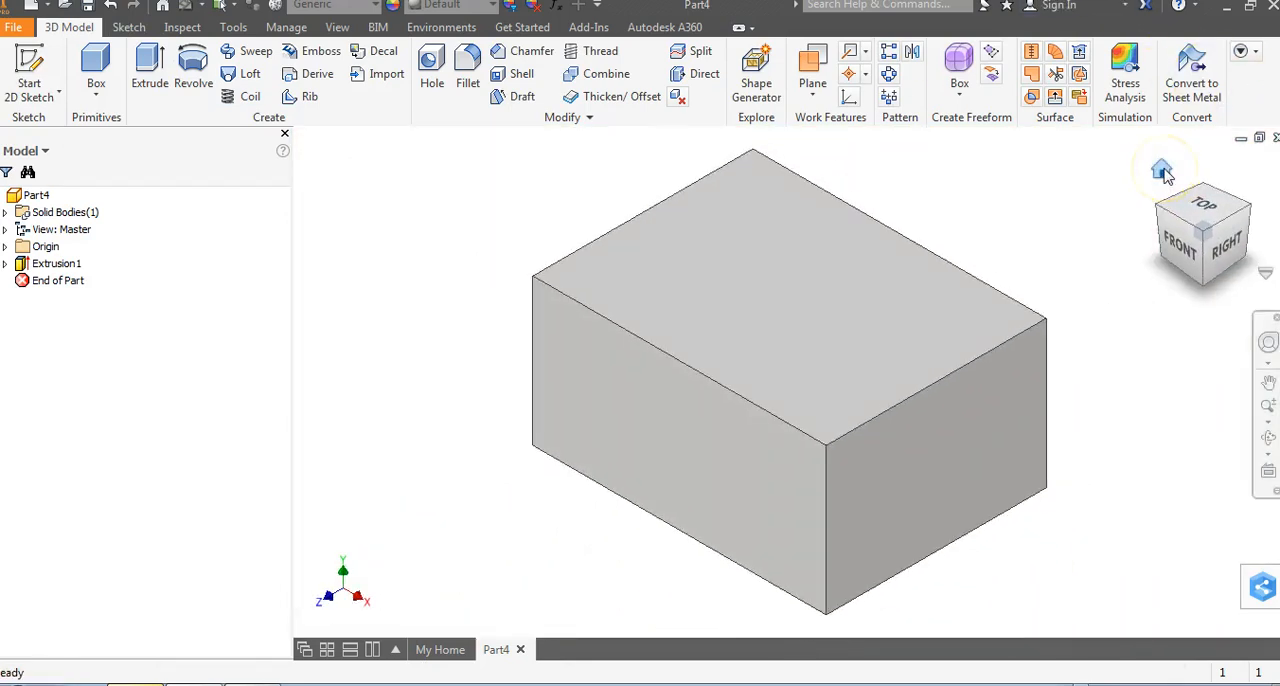
pyautogui.click(790, 300)
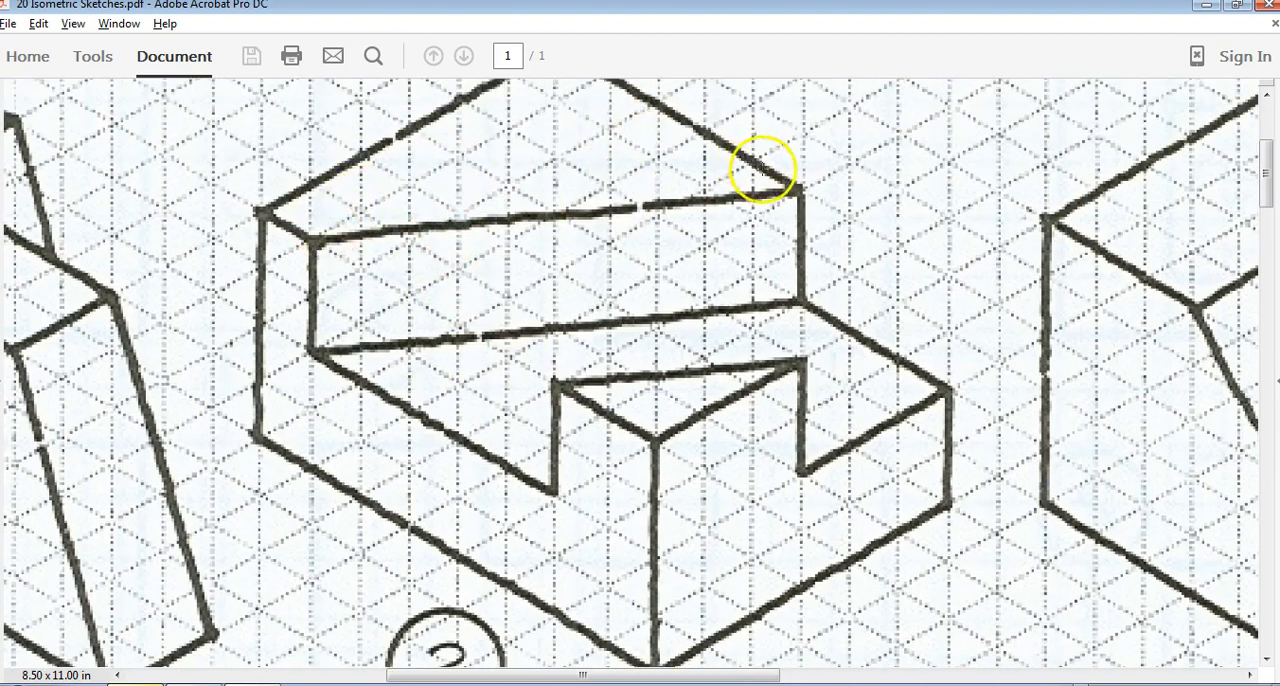
pyautogui.moveTo(600, 364)
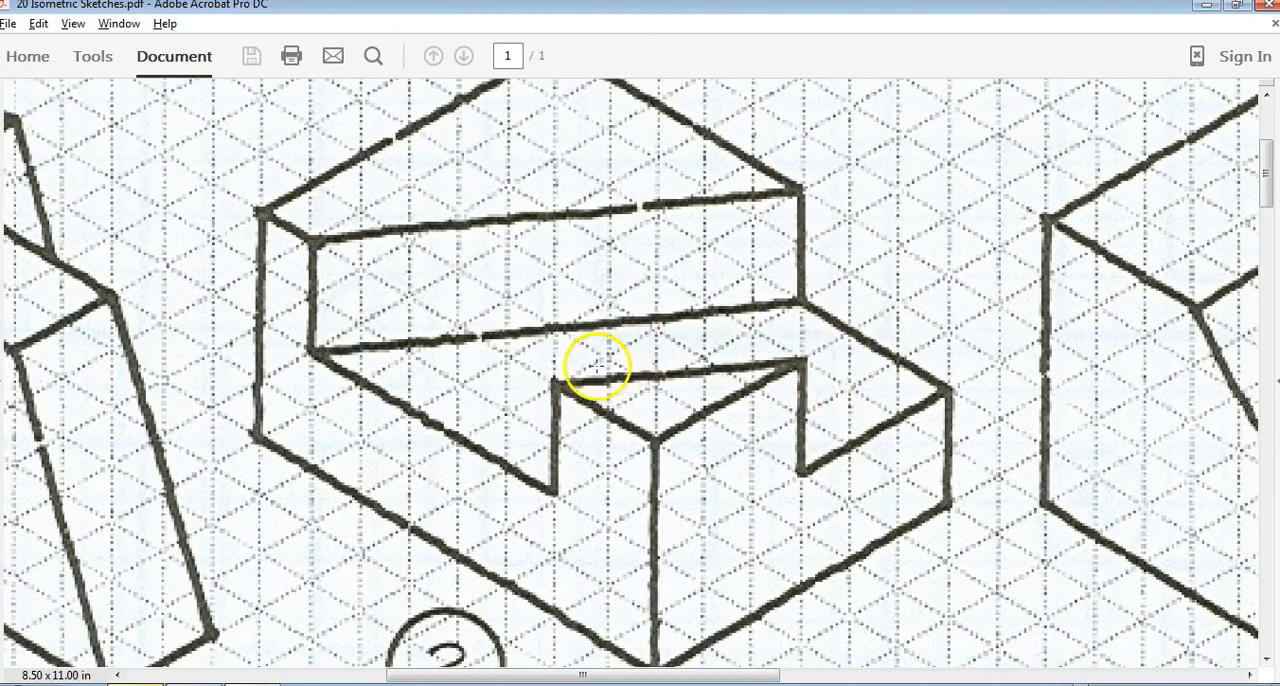
pyautogui.moveTo(528, 340)
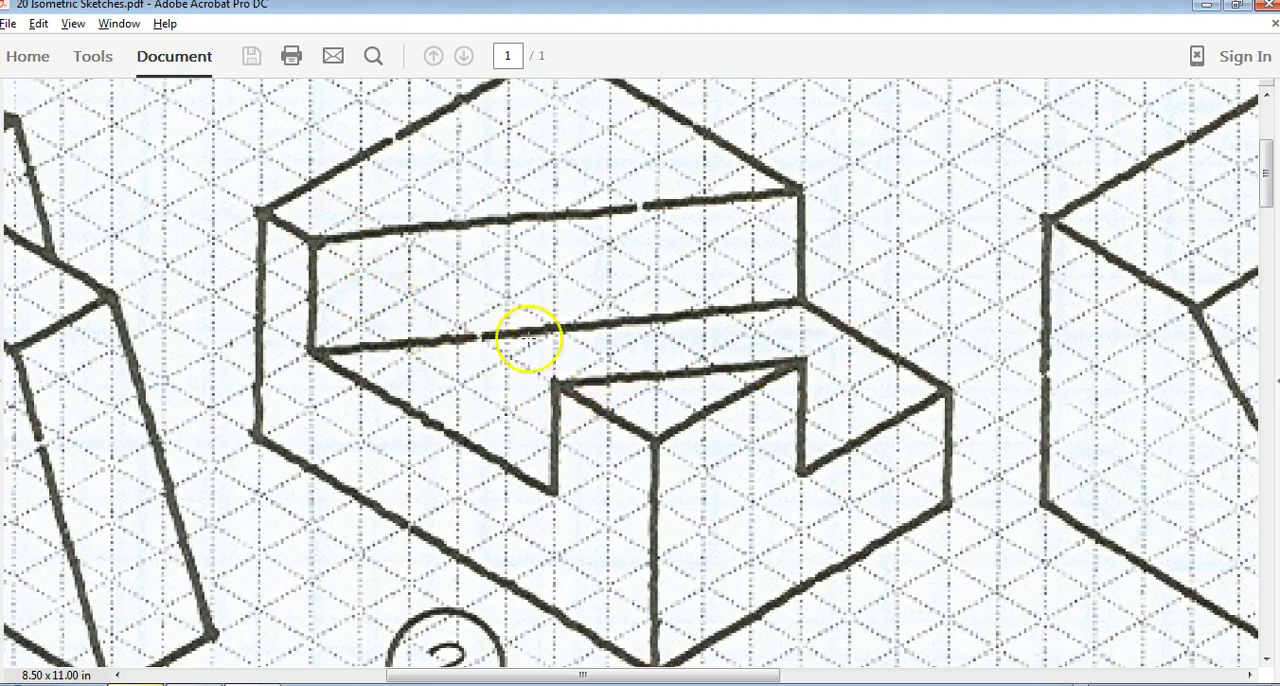
pyautogui.moveTo(716, 332)
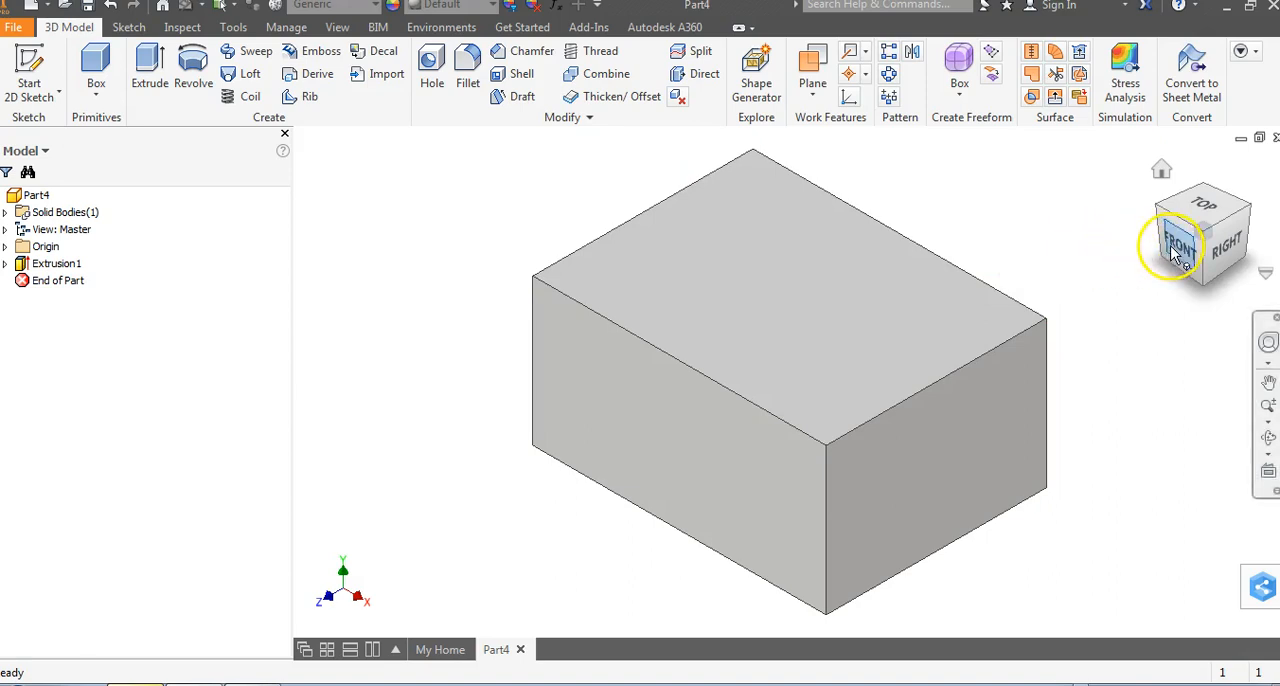
# Step: Draw two slanted lines across the top-face rectangle, from the top-right corner and from the top edge, then finish the Line tool
pyautogui.click(1178, 244)
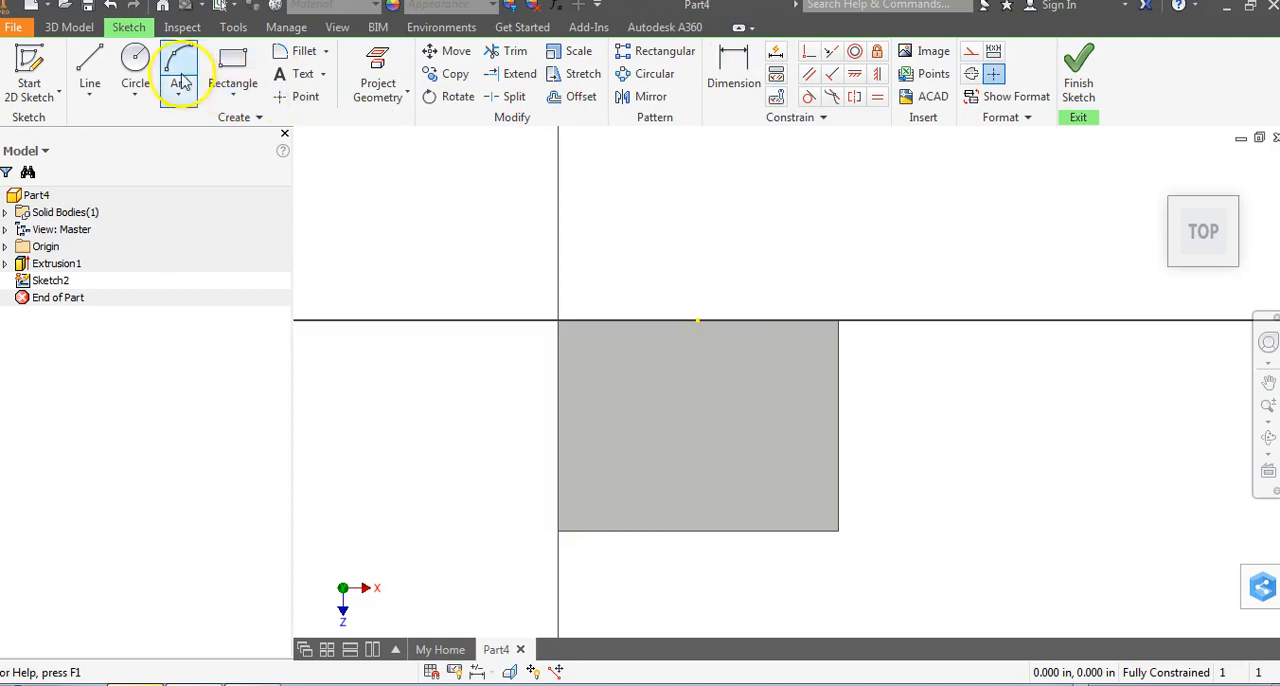
pyautogui.click(88, 70)
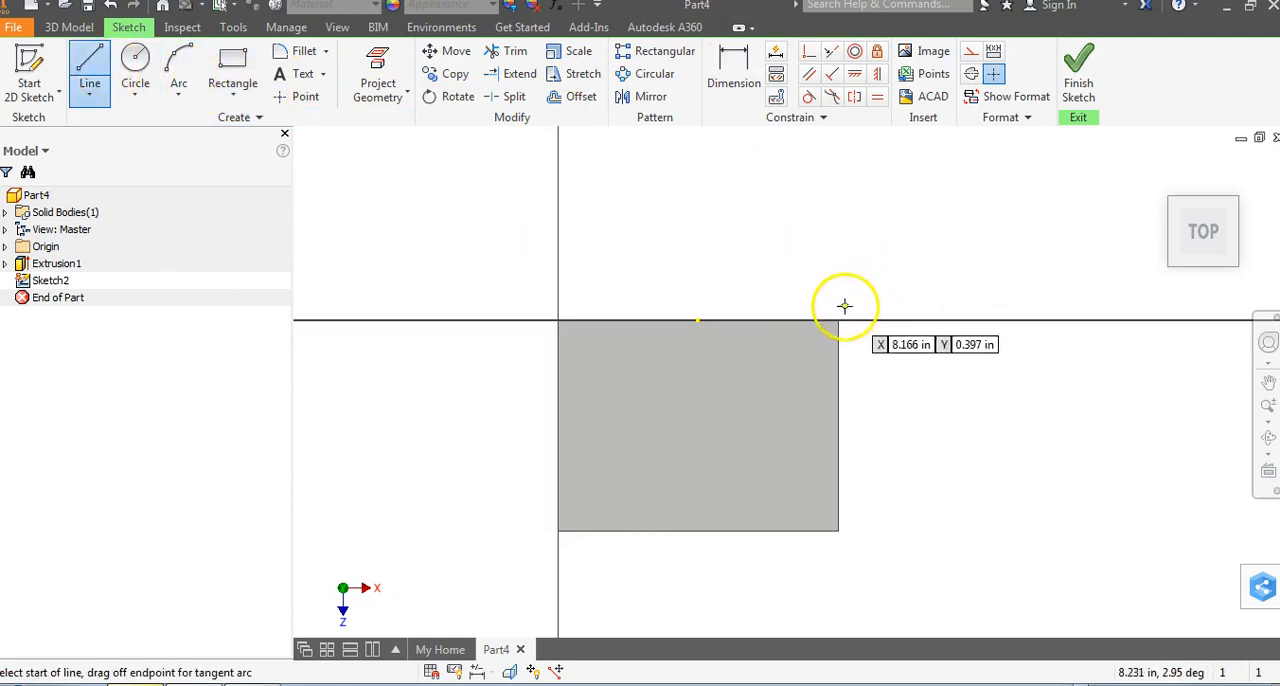
pyautogui.click(844, 308)
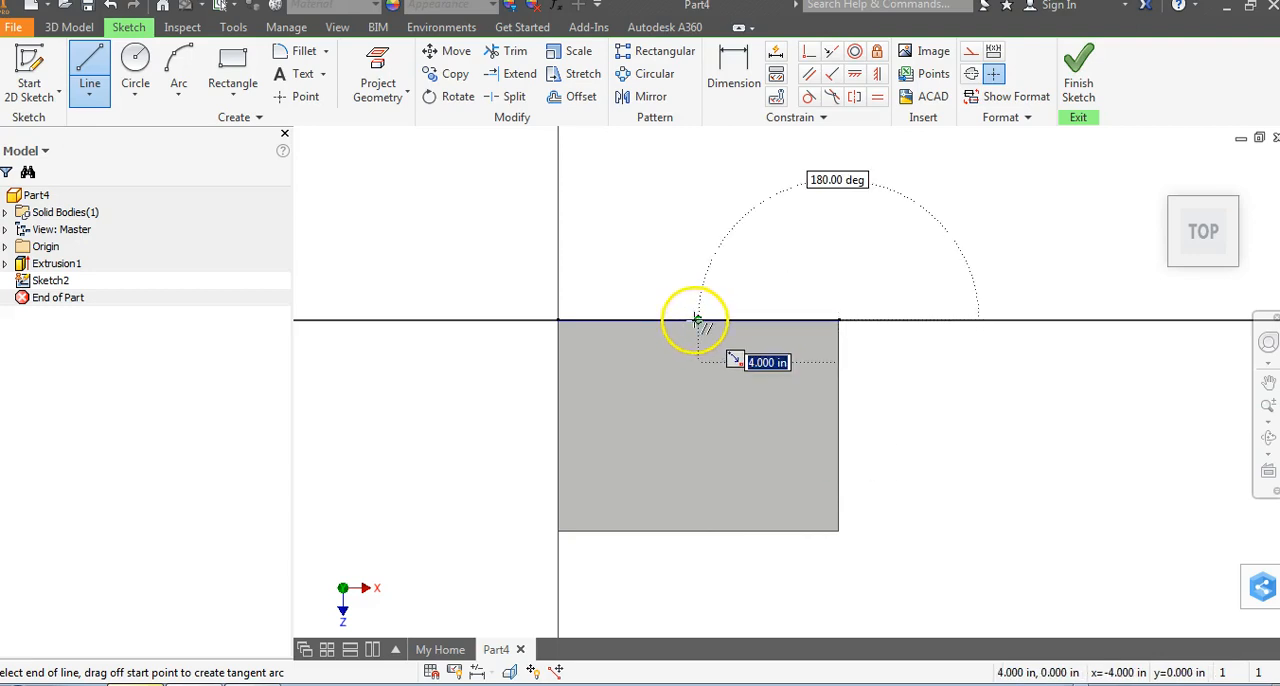
pyautogui.moveTo(732, 320)
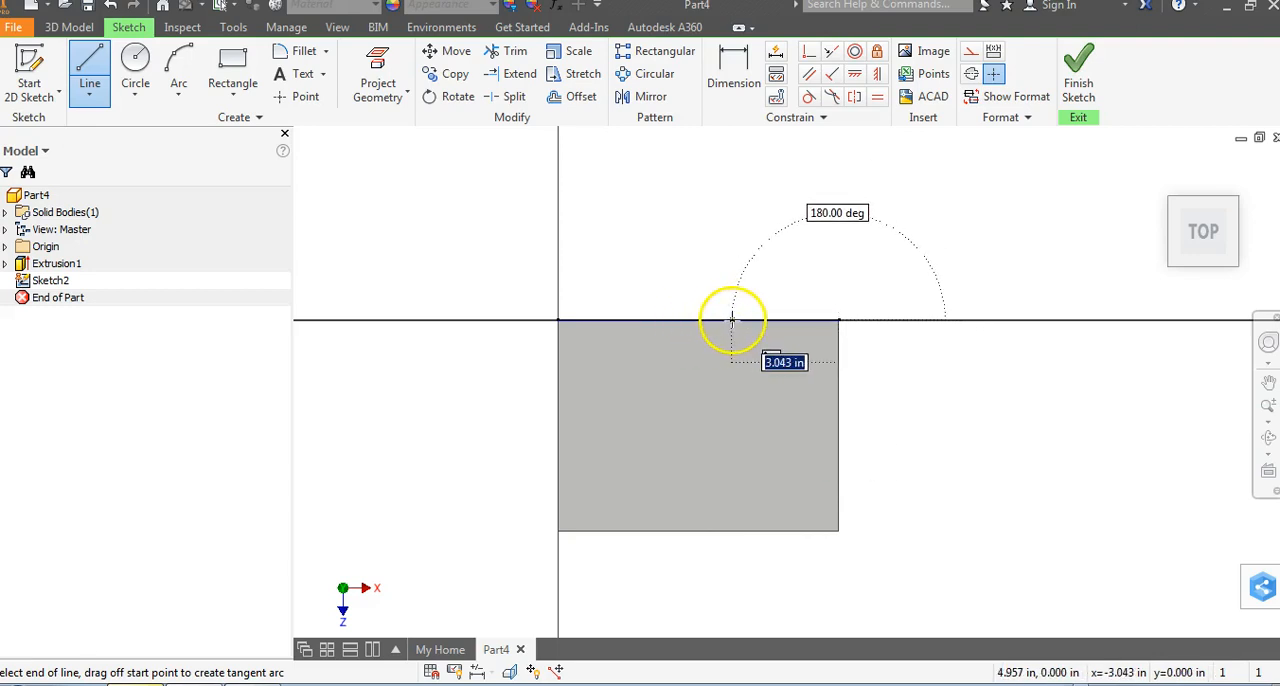
pyautogui.click(730, 322)
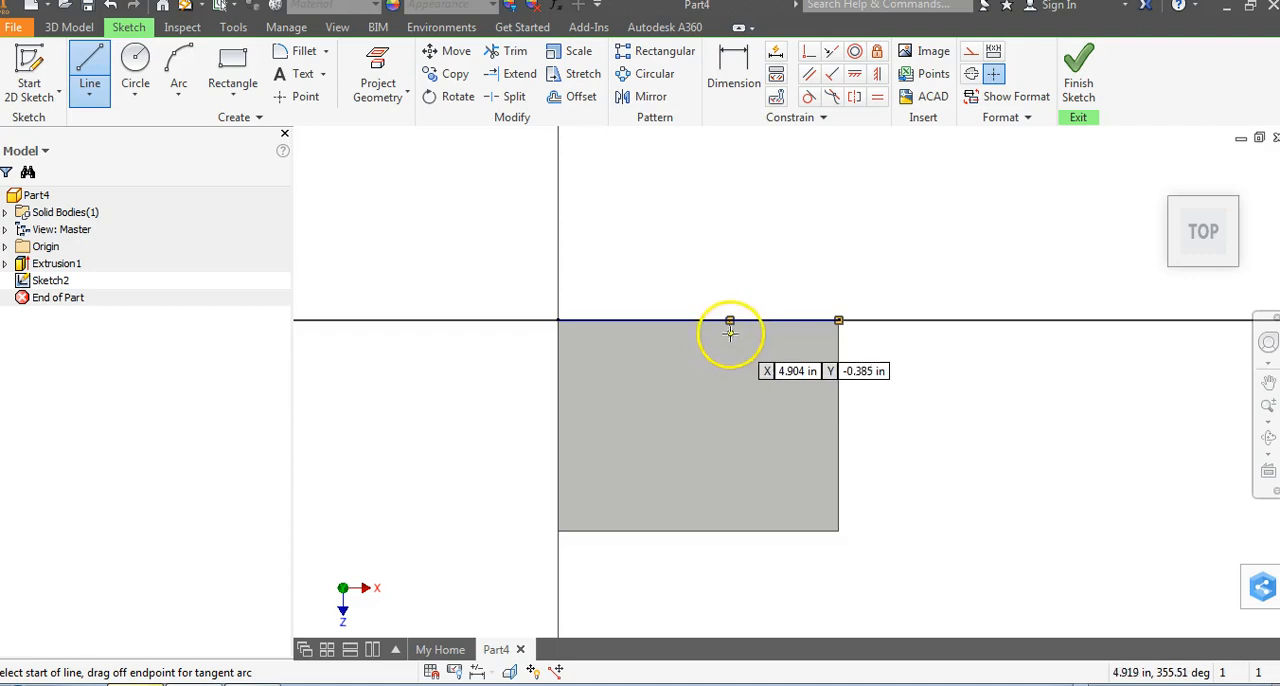
pyautogui.moveTo(718, 316)
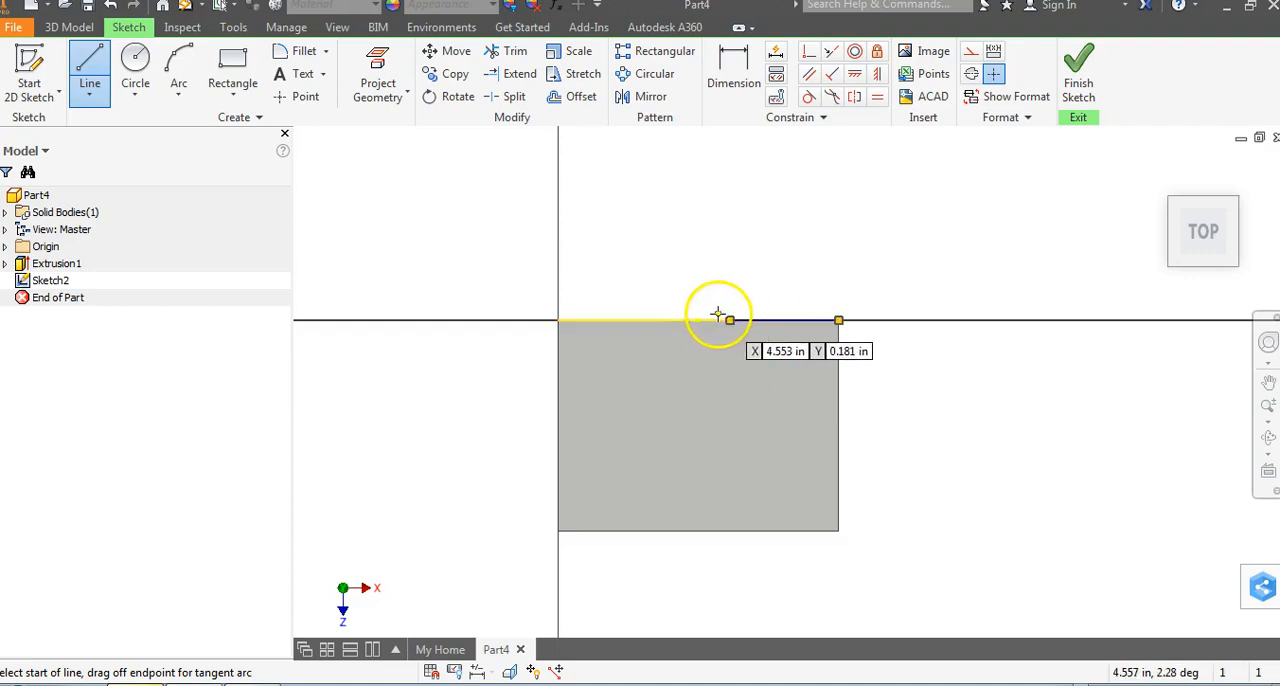
pyautogui.moveTo(730, 318)
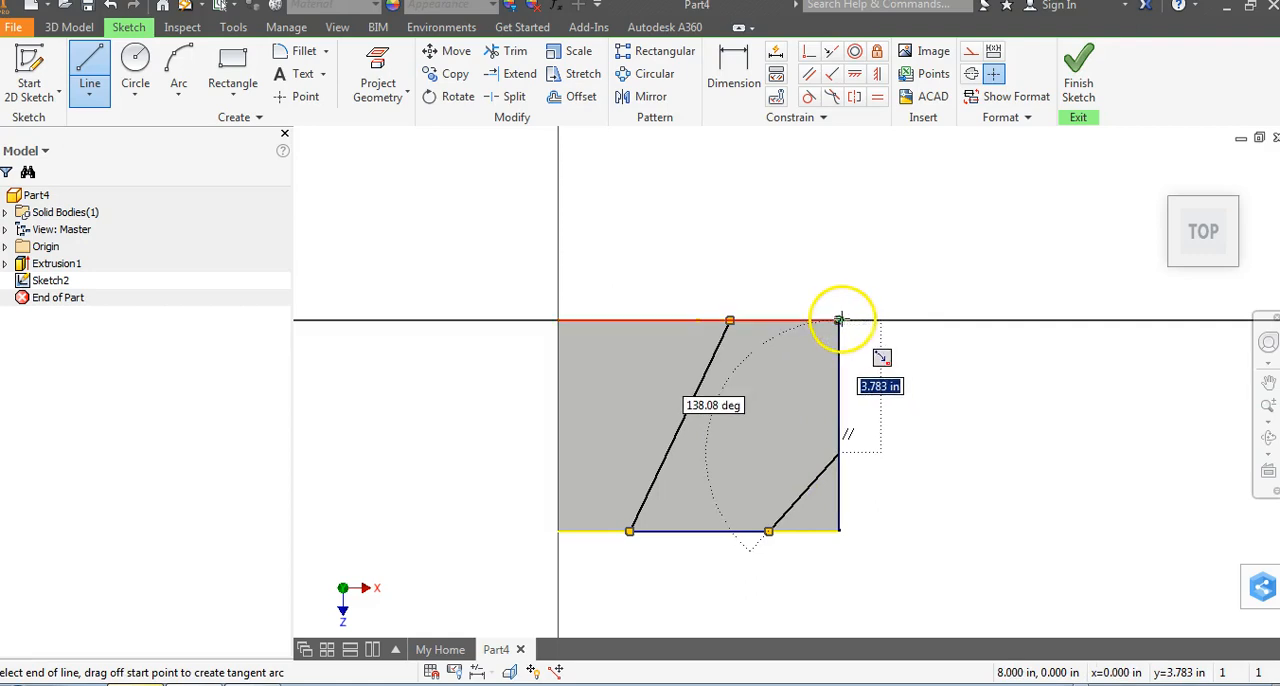
pyautogui.rightClick(840, 320)
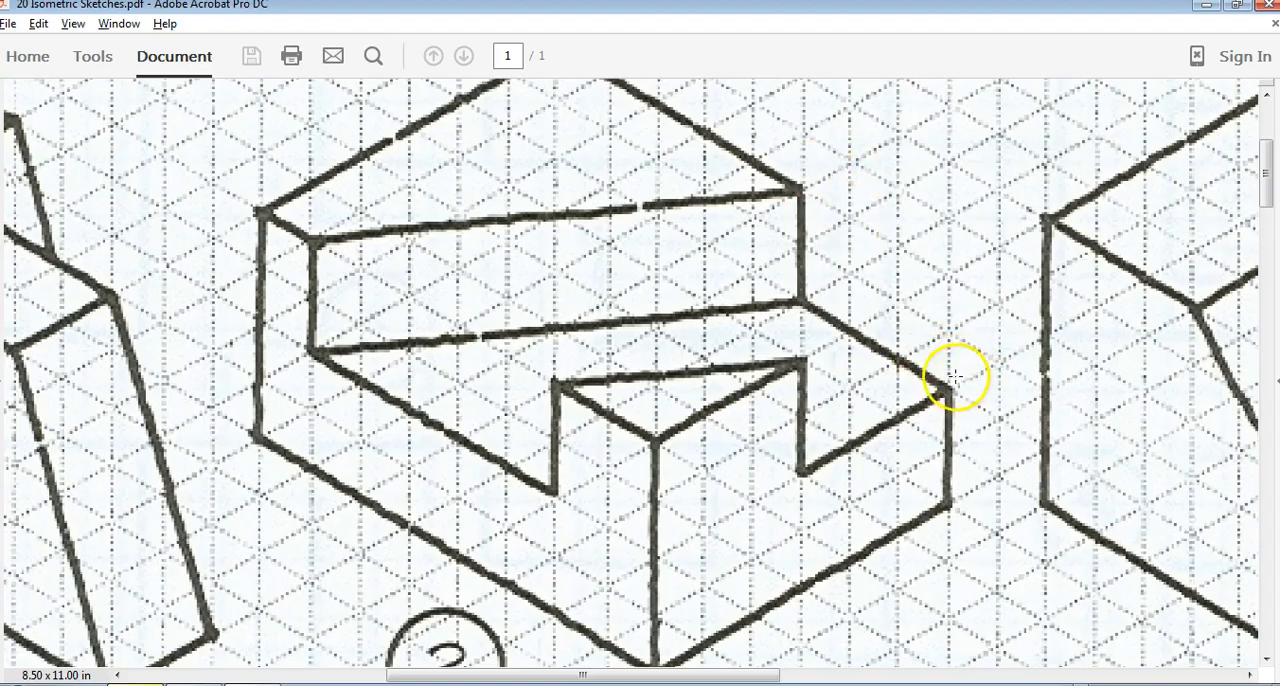
pyautogui.moveTo(928, 368)
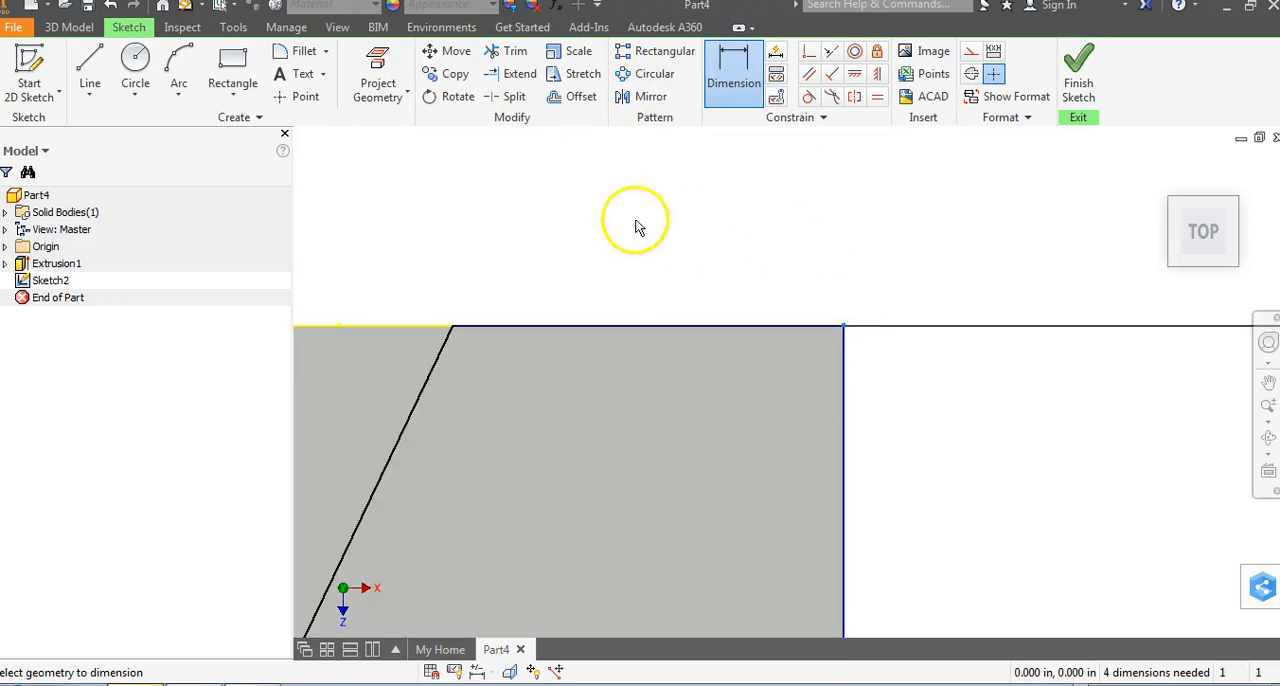
pyautogui.moveTo(452, 332)
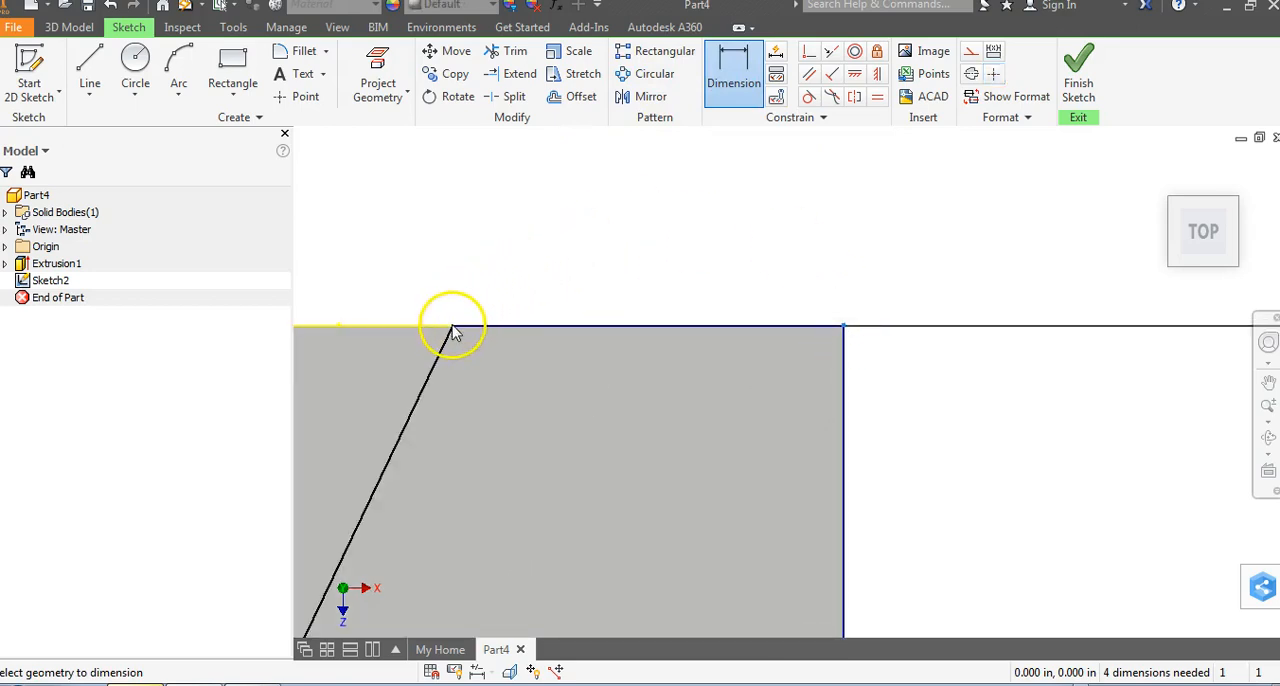
# Step: Dimension the top edge segment from the slanted line to the right corner at 3 in
pyautogui.click(600, 210)
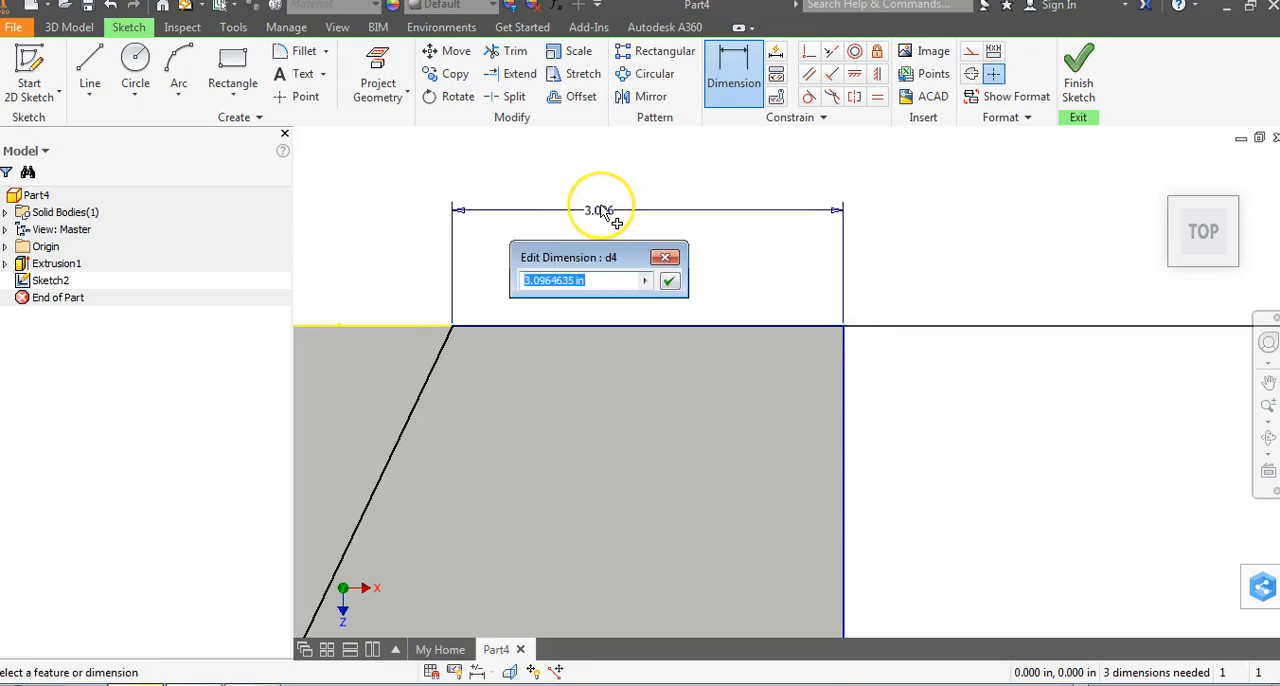
pyautogui.write('3')
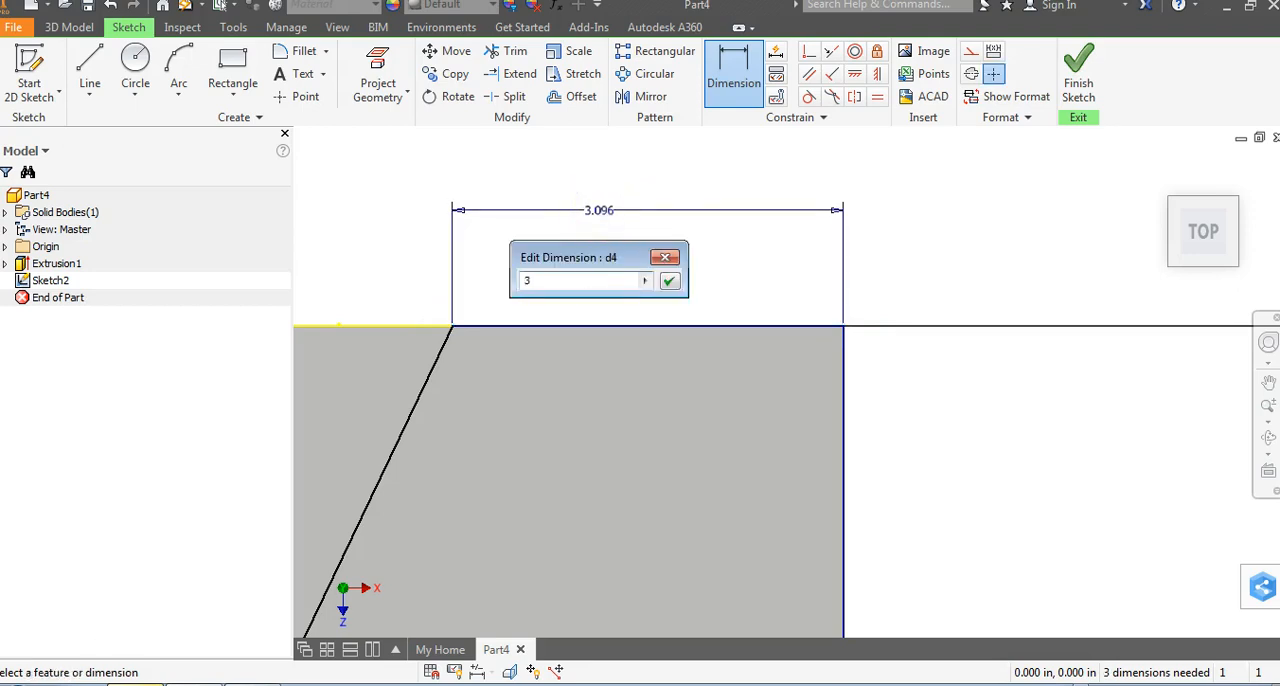
pyautogui.click(668, 280)
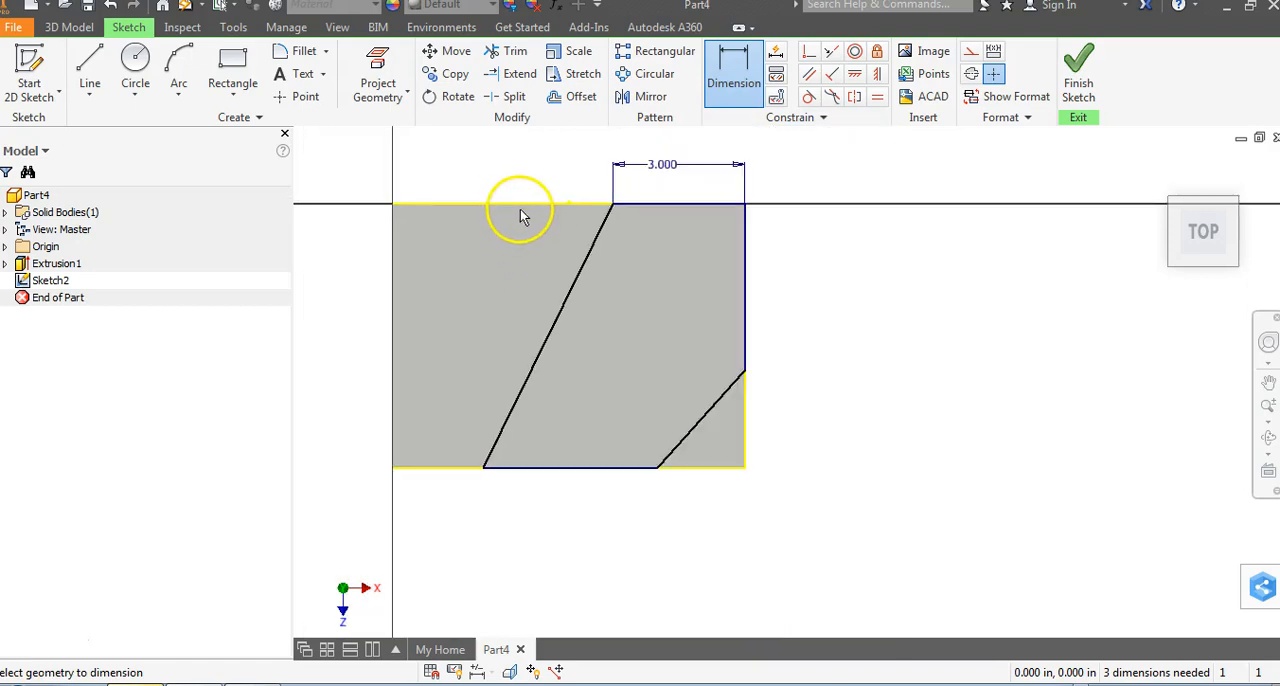
pyautogui.moveTo(490, 370)
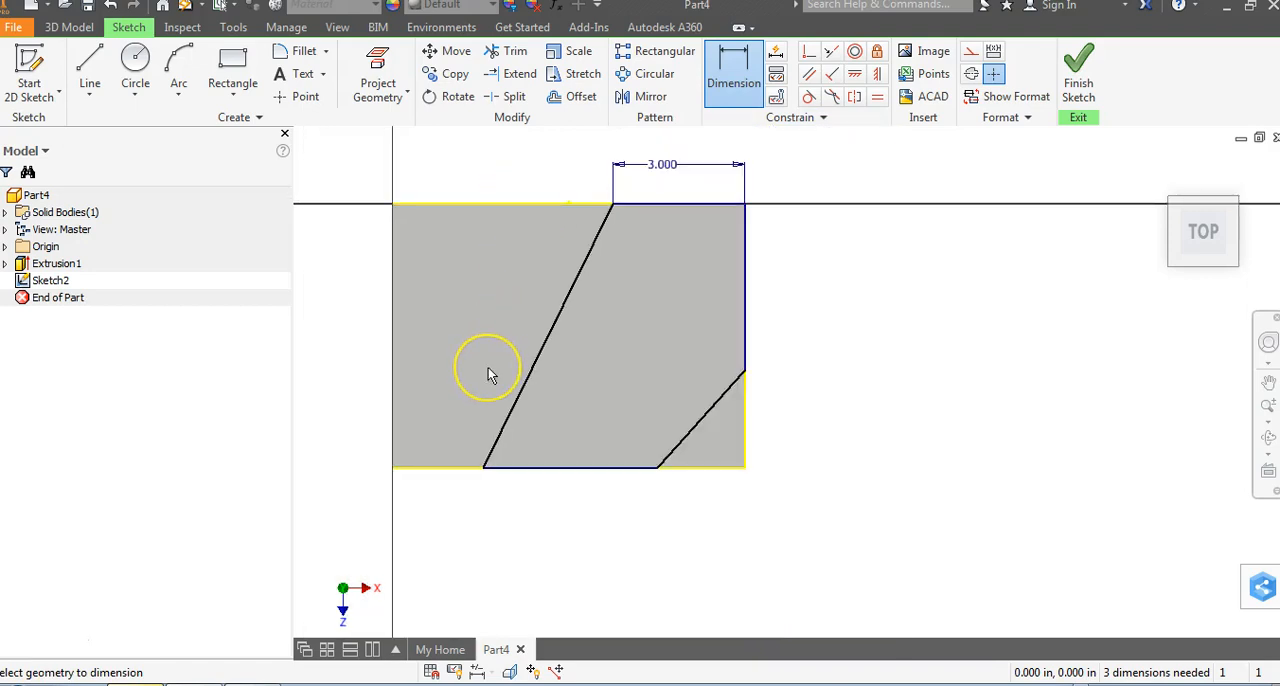
pyautogui.moveTo(490, 376)
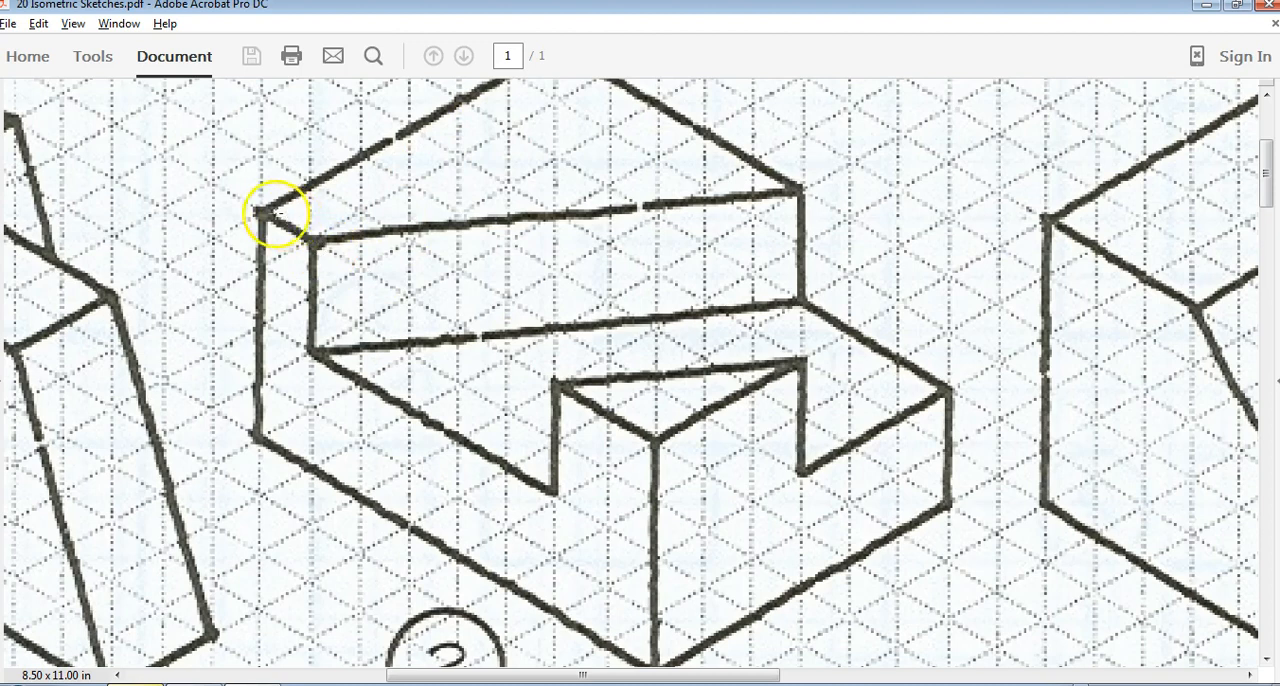
pyautogui.moveTo(670, 440)
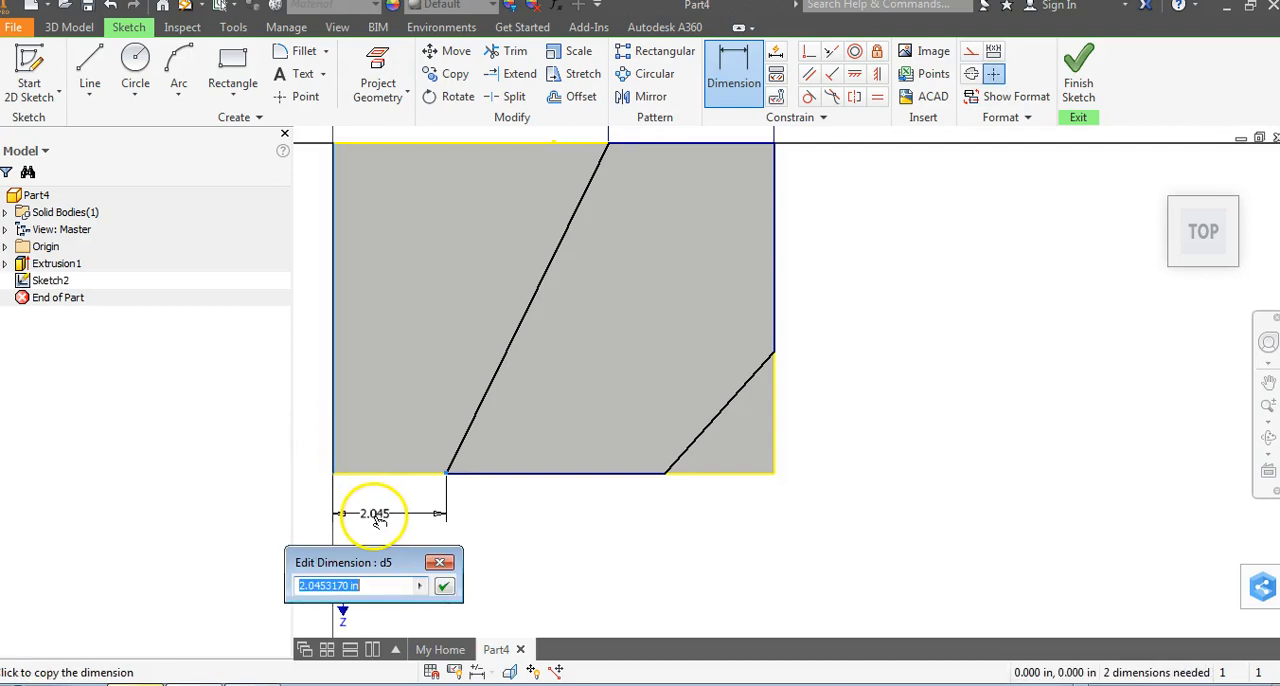
# Step: Confirm the 1.000 bottom-left offset and place a dimension on the bottom-right segment
pyautogui.click(444, 586)
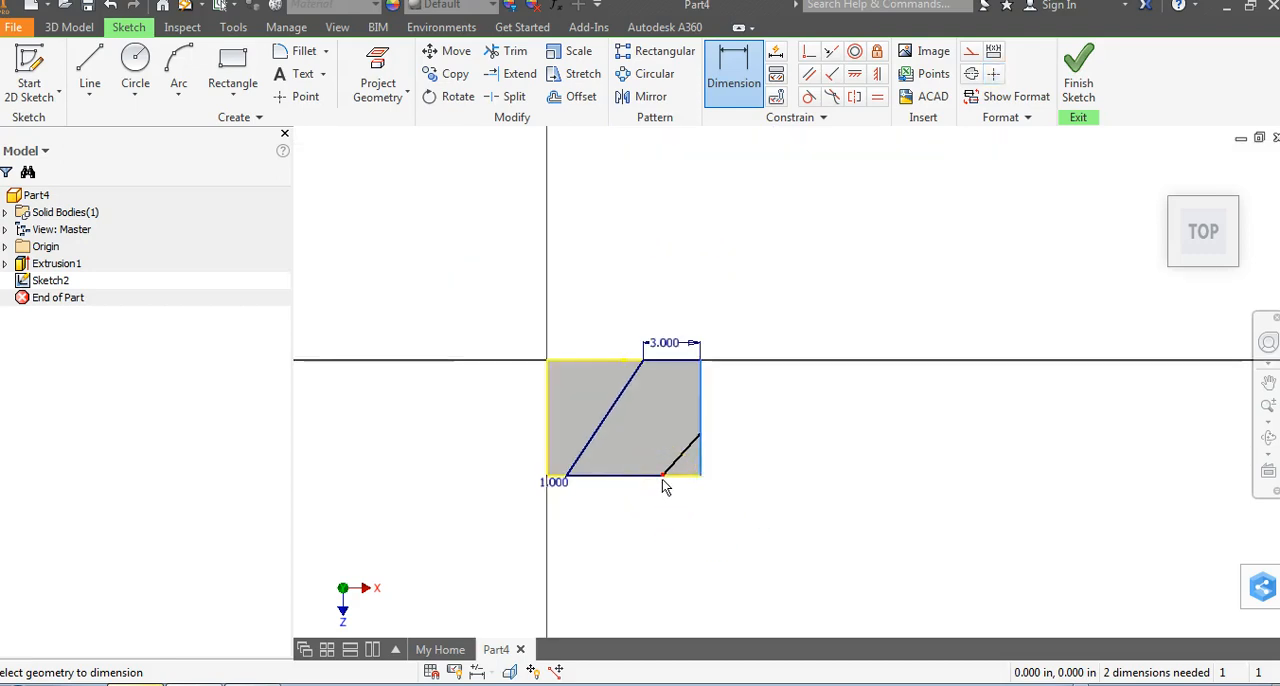
pyautogui.click(664, 472)
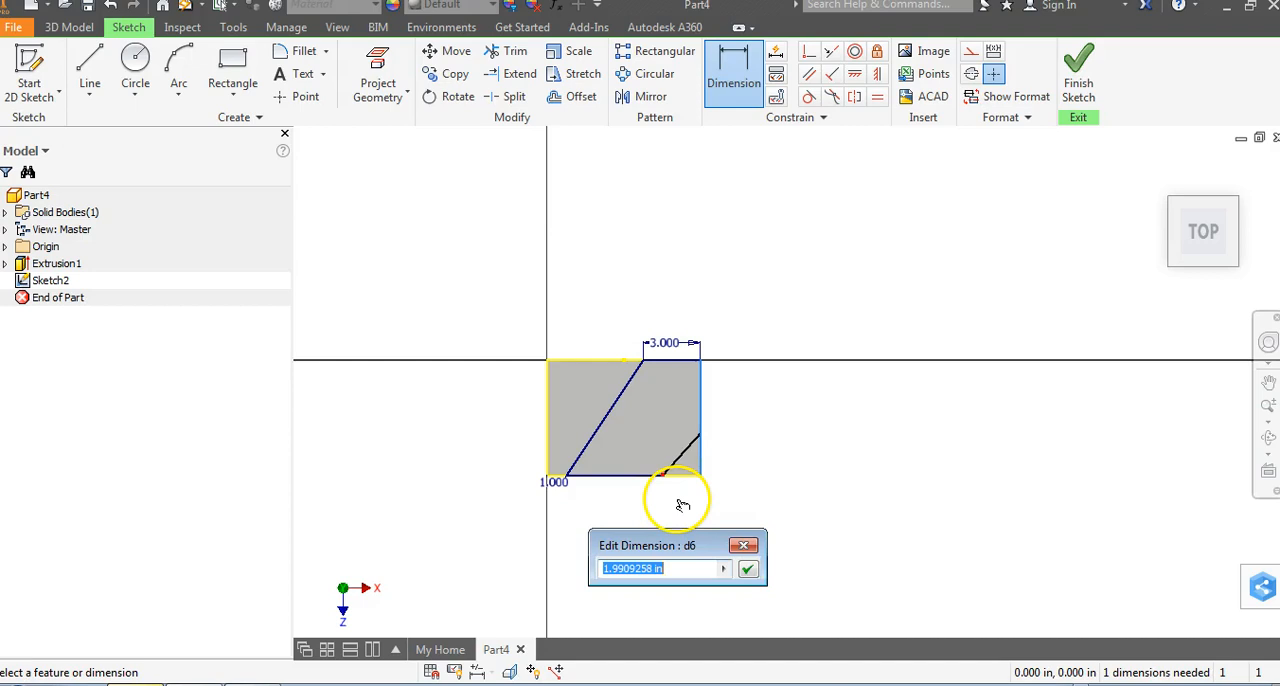
pyautogui.click(748, 568)
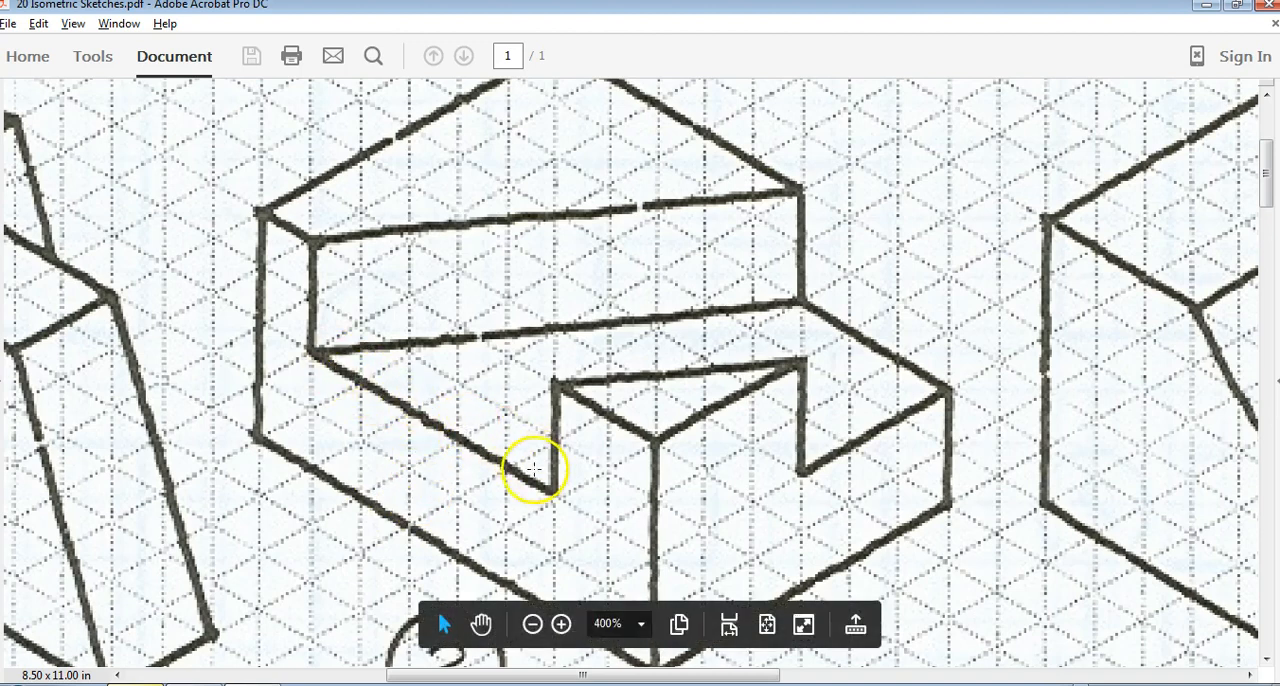
pyautogui.moveTo(408, 380)
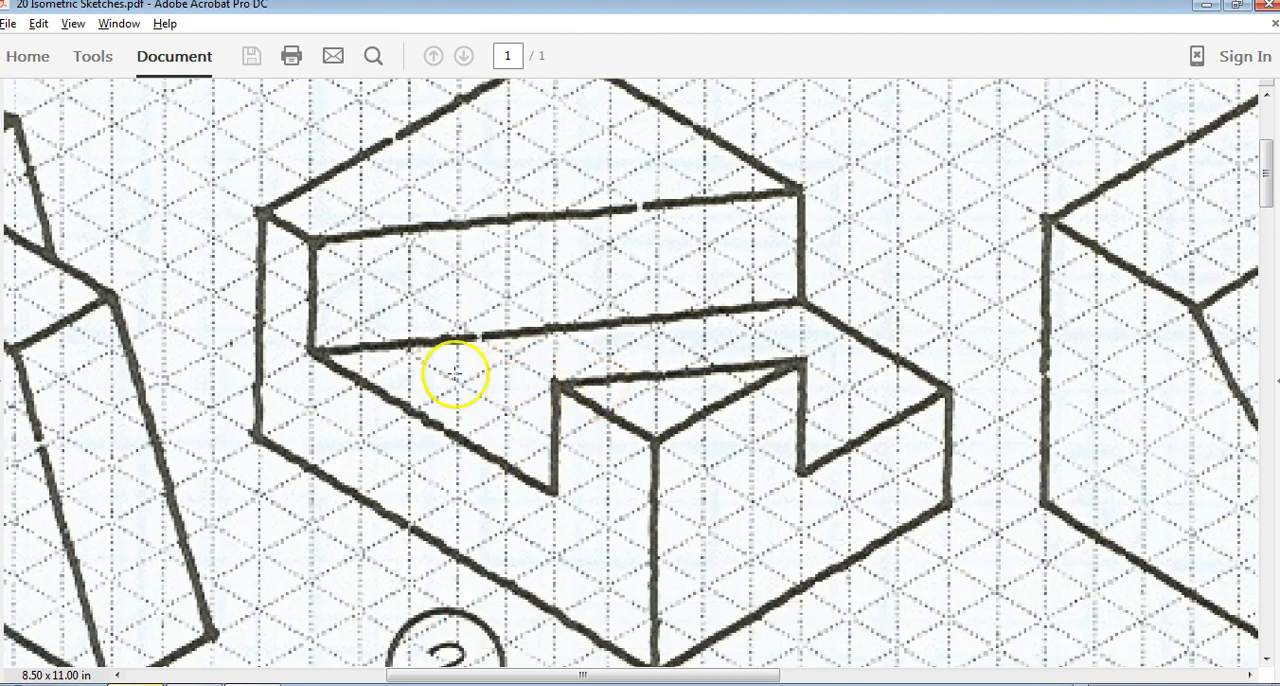
pyautogui.moveTo(496, 468)
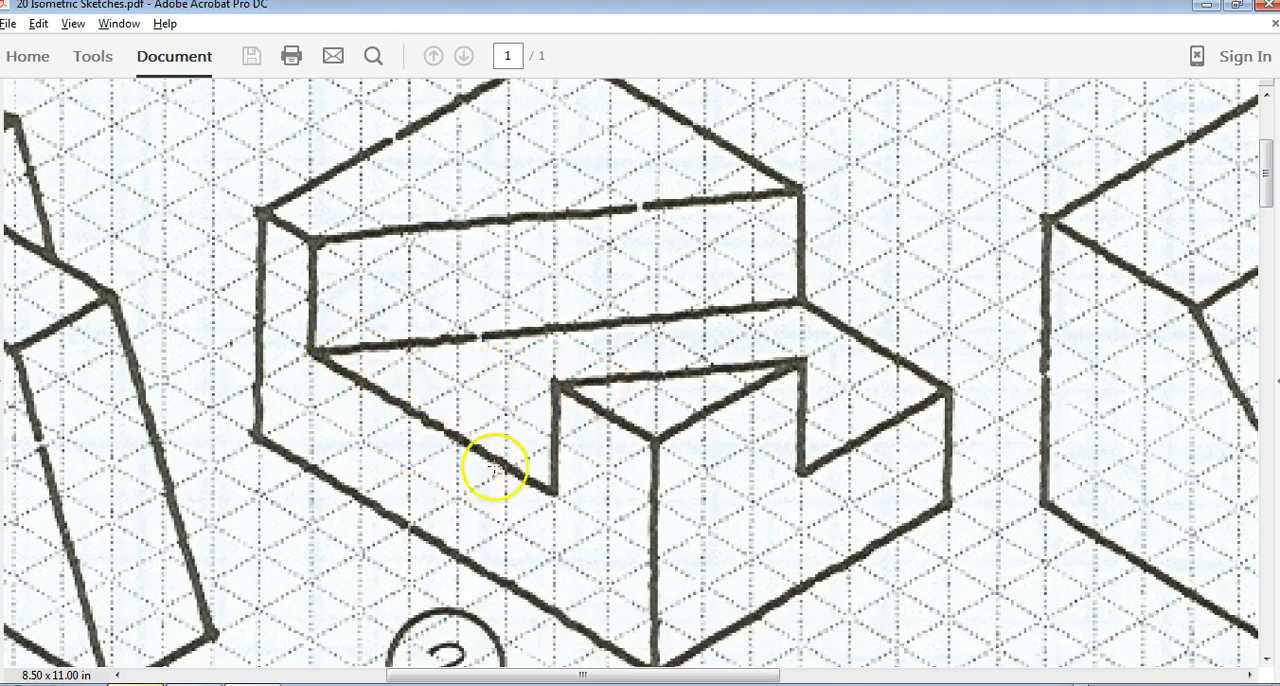
pyautogui.moveTo(330, 376)
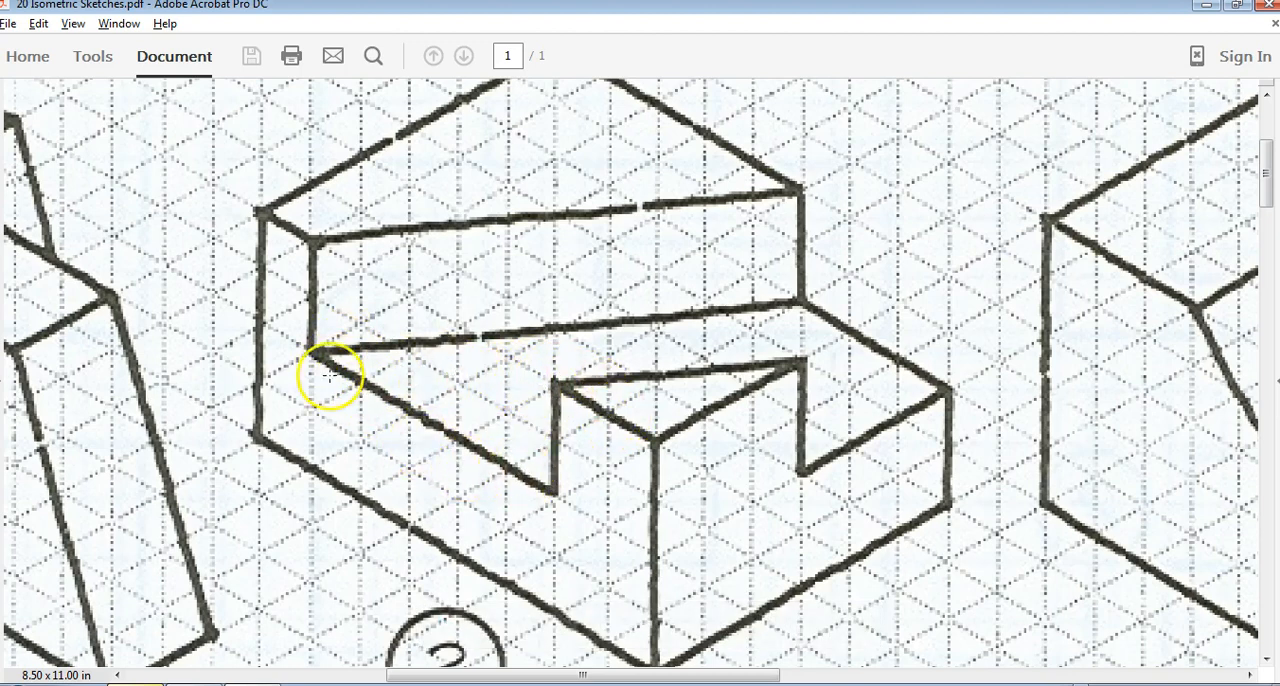
pyautogui.moveTo(536, 496)
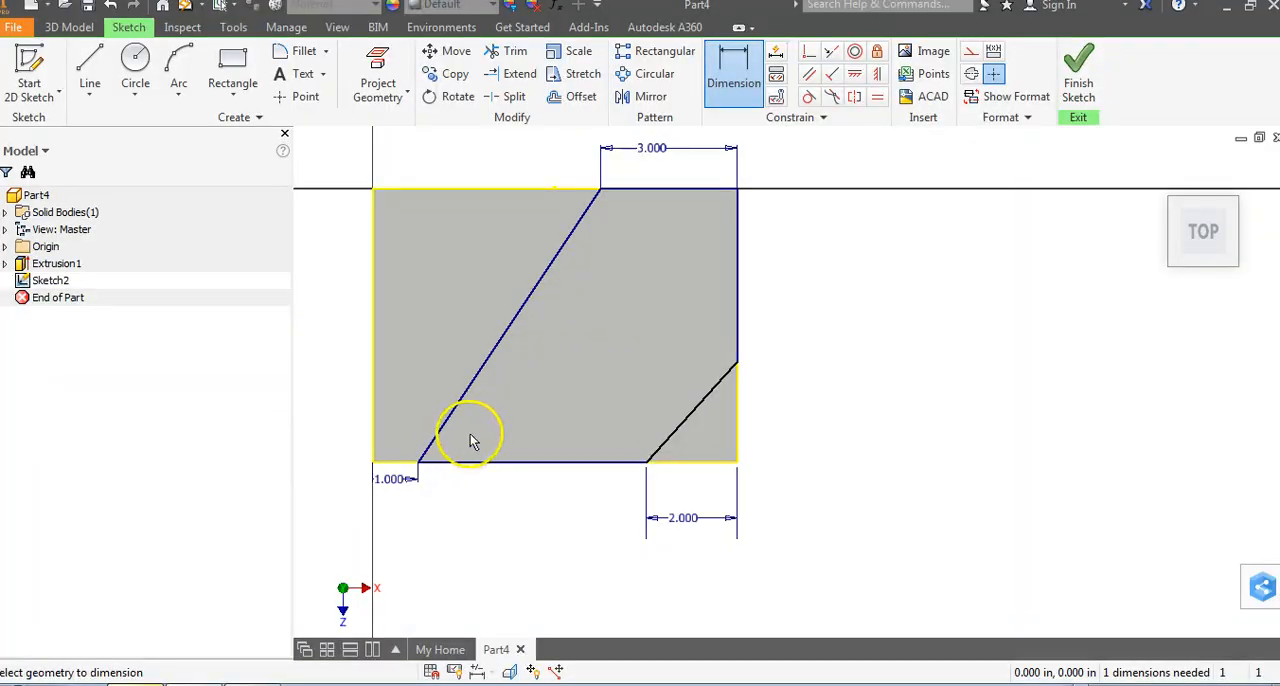
pyautogui.moveTo(500, 476)
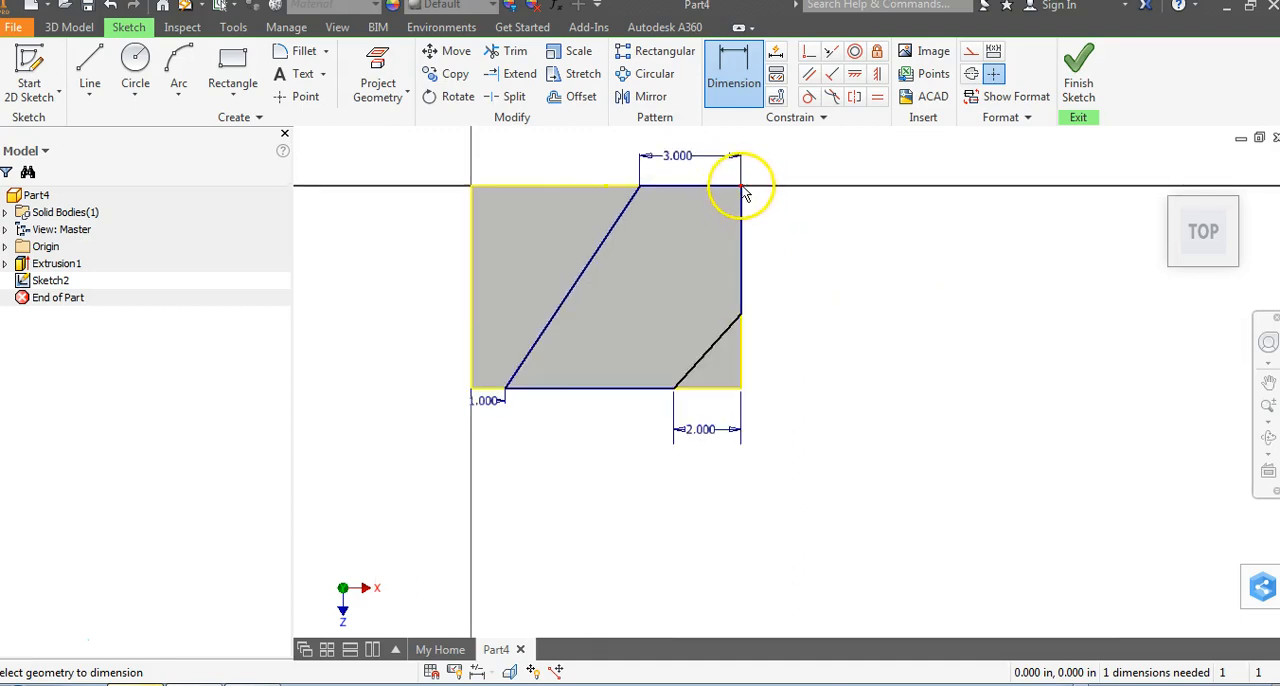
pyautogui.moveTo(744, 320)
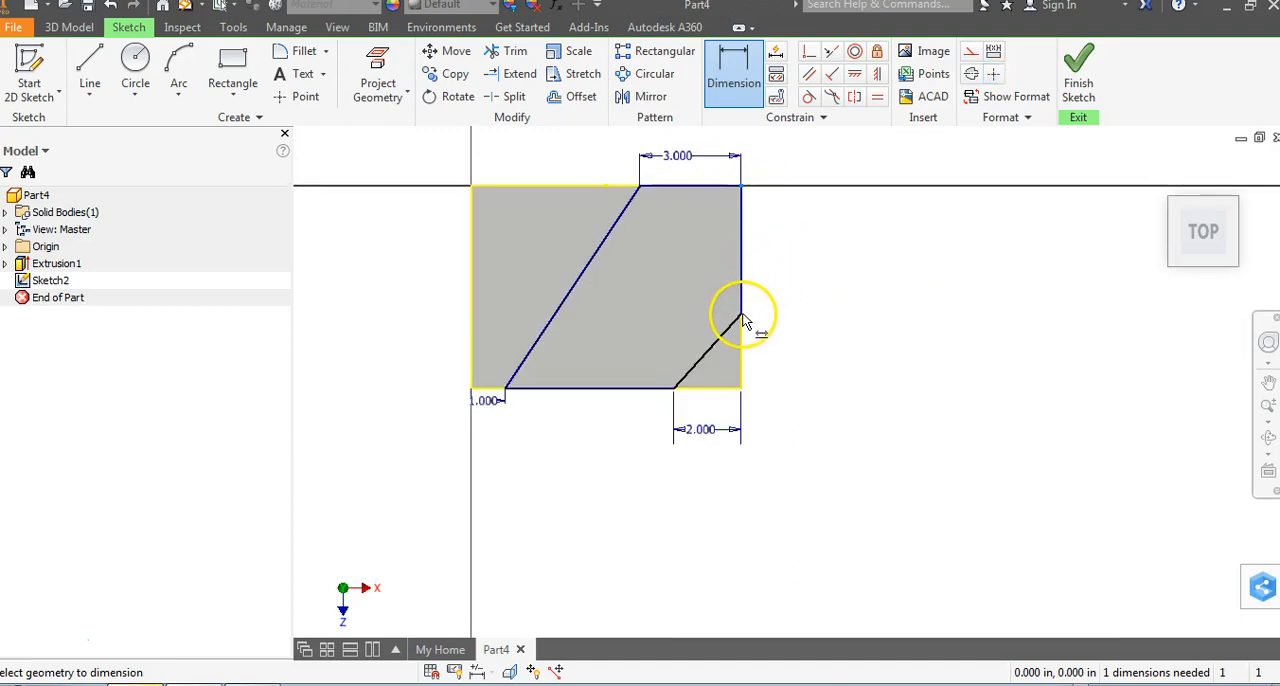
# Step: Dimension the upper right-edge segment at 3.000, fully constraining Sketch2
pyautogui.click(744, 320)
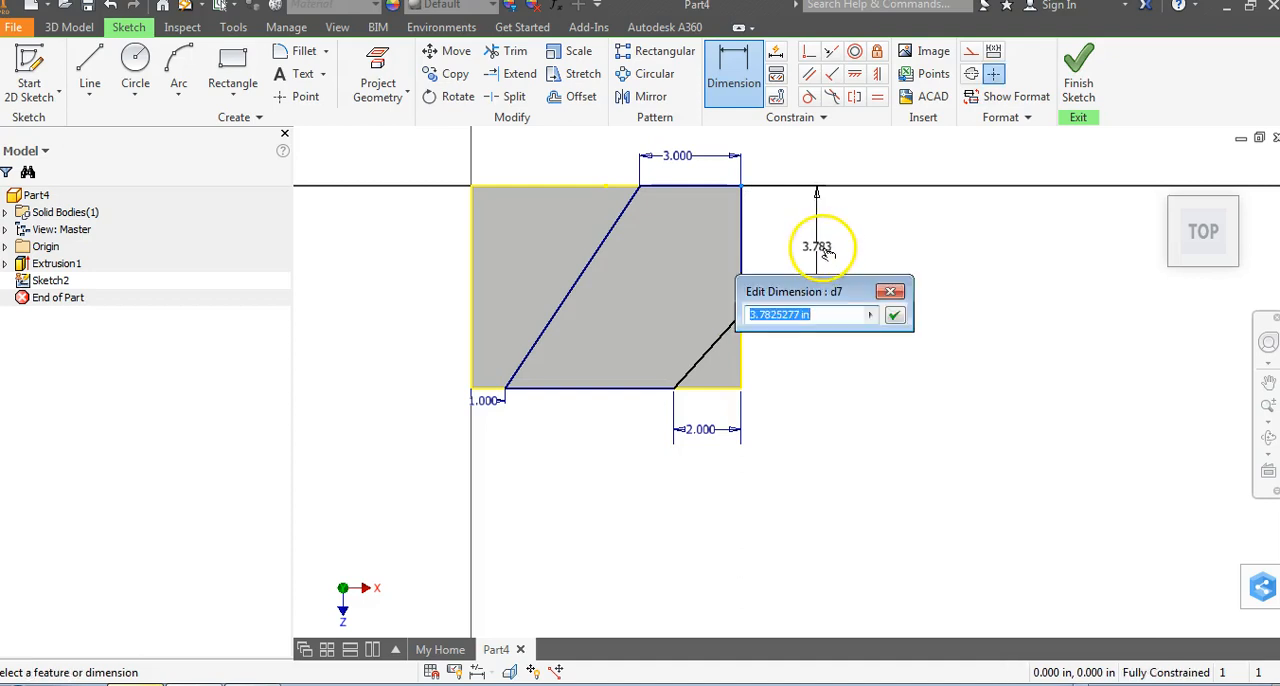
pyautogui.click(894, 314)
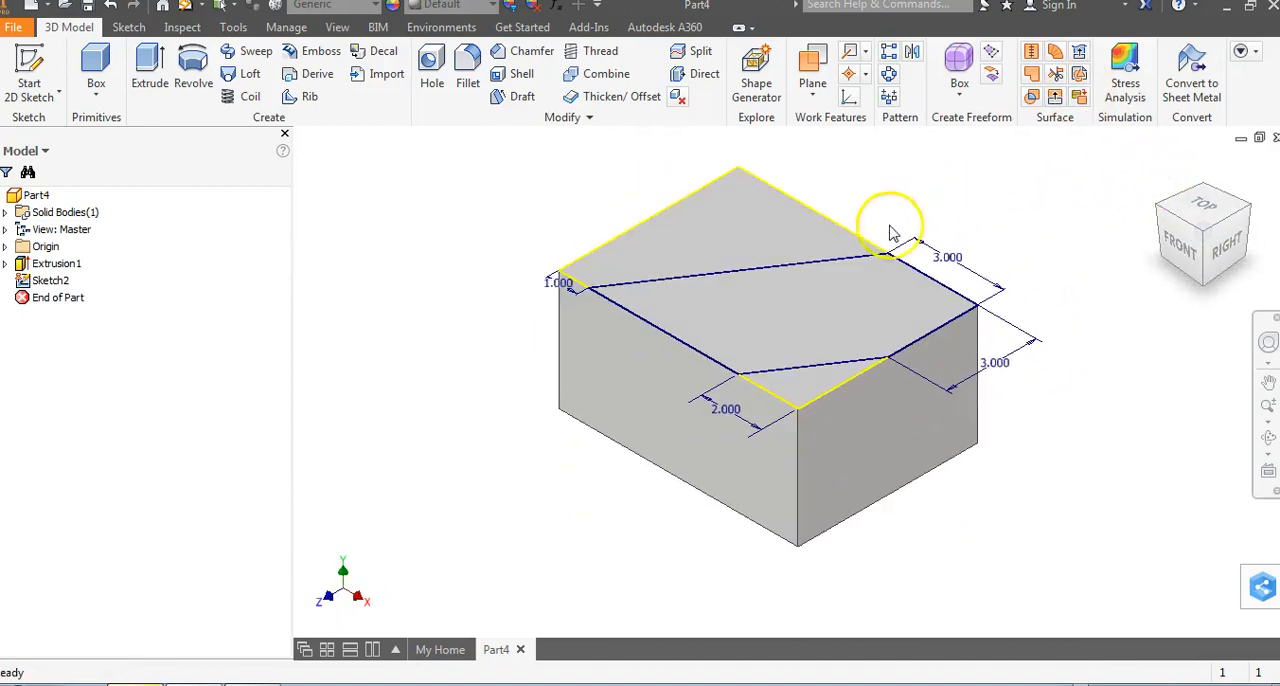
pyautogui.moveTo(464, 470)
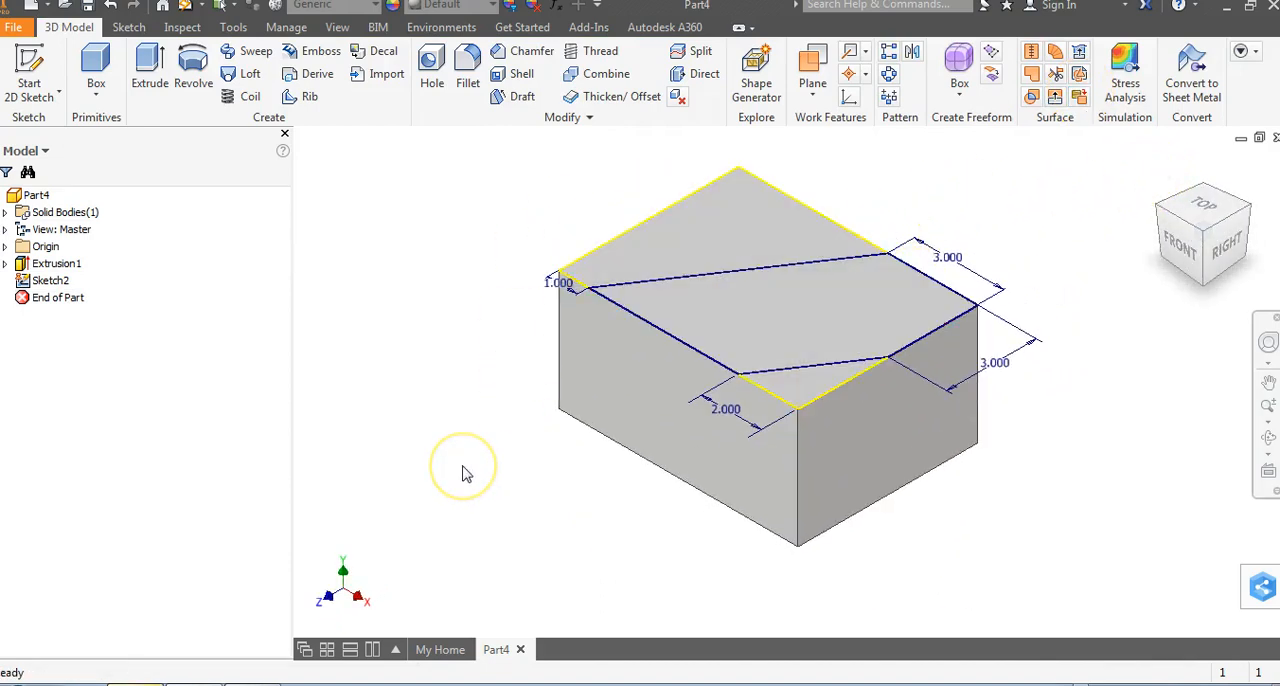
pyautogui.moveTo(444, 472)
pyautogui.write('2')
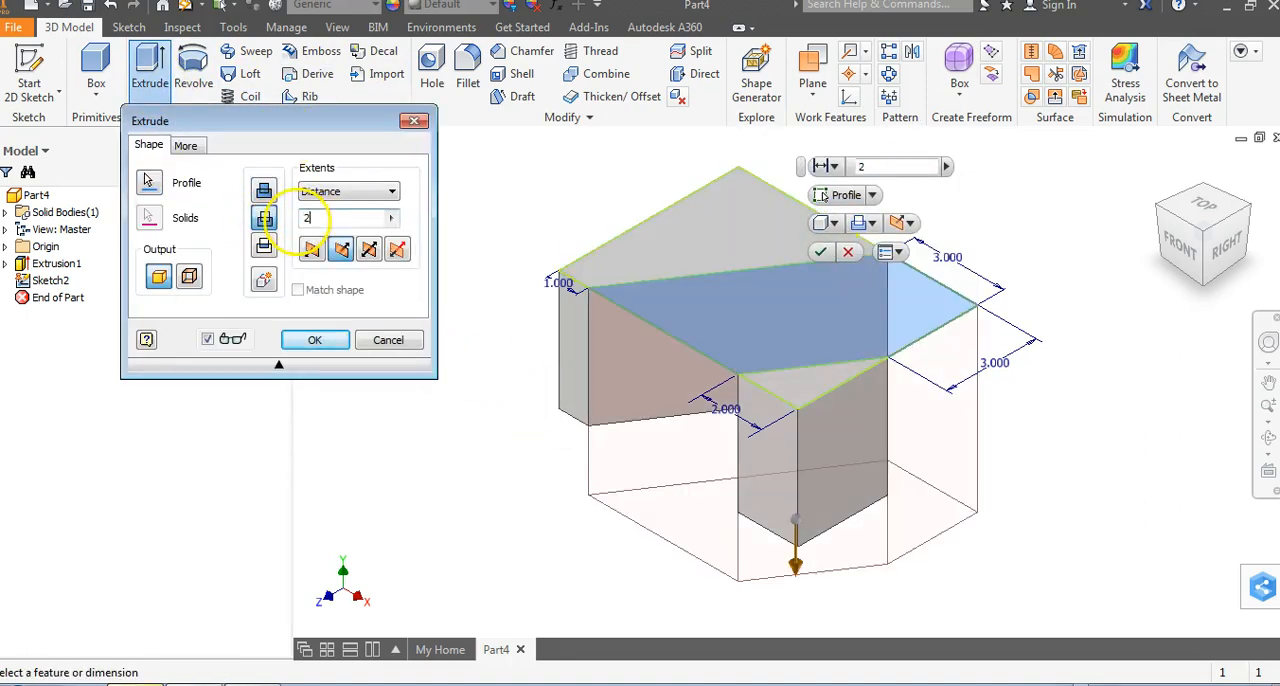
# Step: Enter a 2 in depth for the extrude cut of the middle profile
pyautogui.click(314, 340)
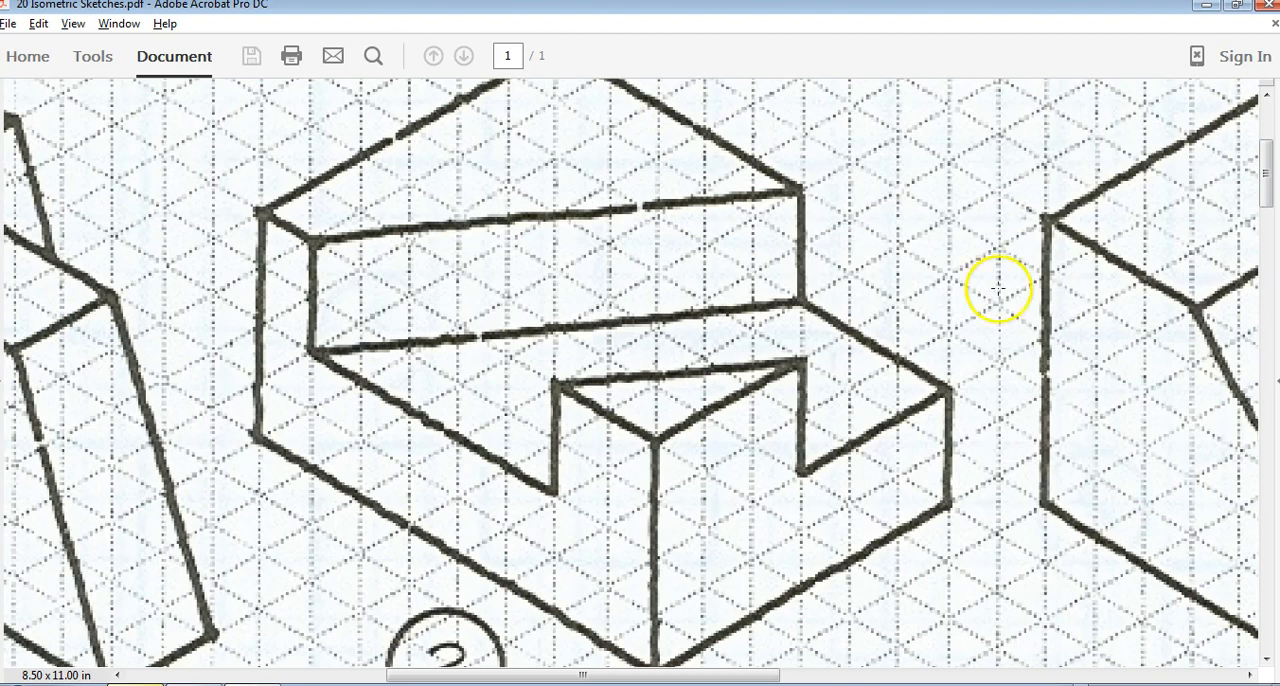
pyautogui.moveTo(744, 96)
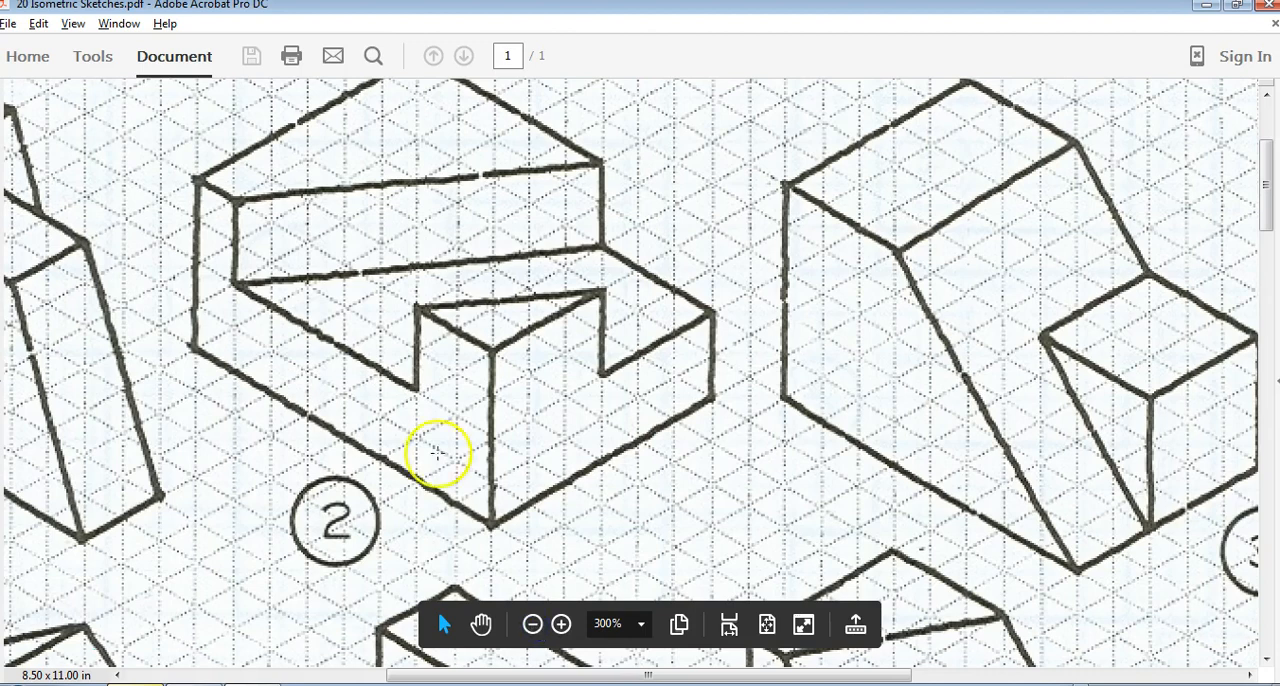
# Step: Scroll the PDF to show all of sketch 2's stepped notch and the neighbouring part
pyautogui.scroll(-3)
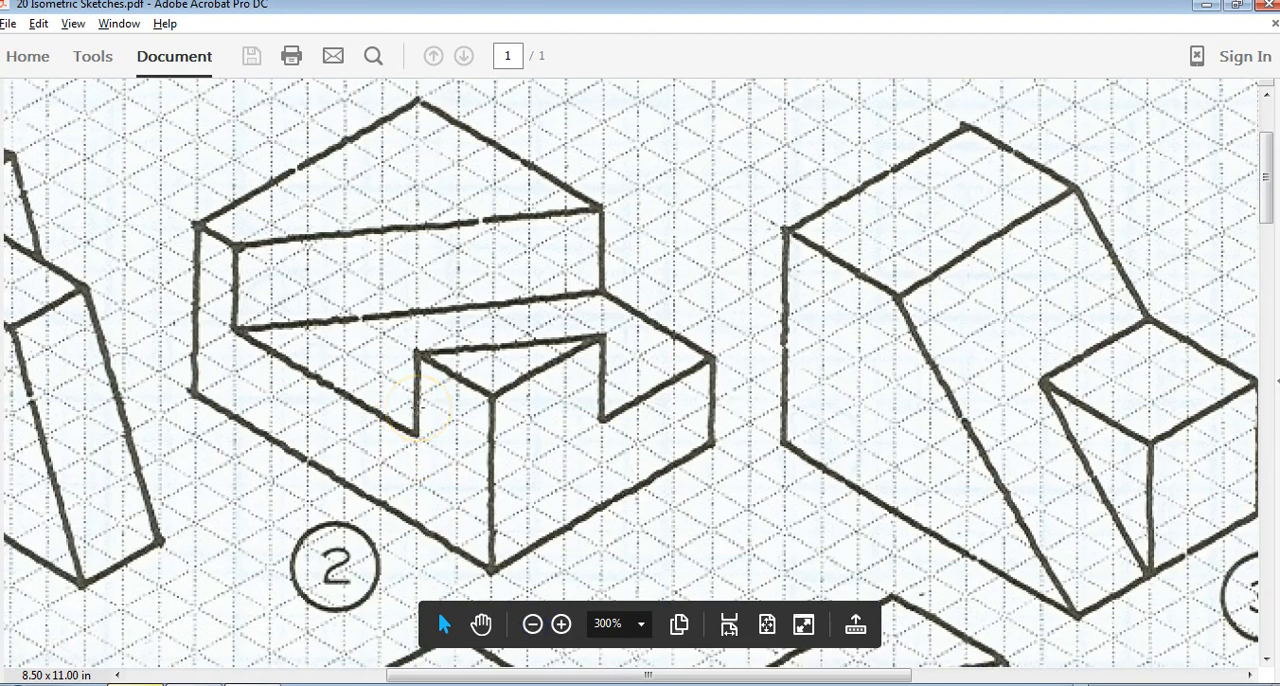